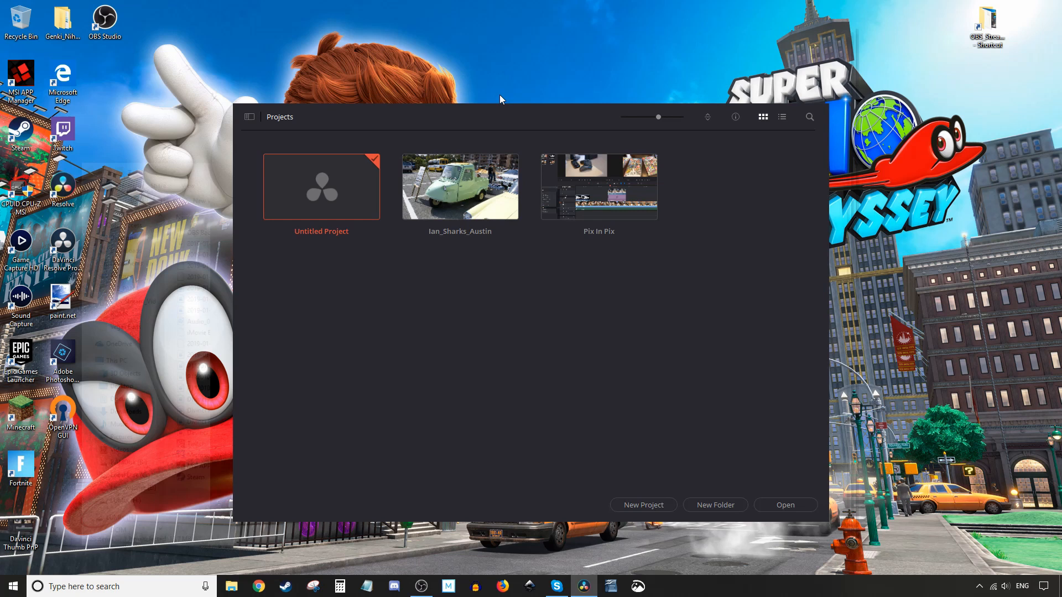
{"action": "mouse_move", "coordinate": [460, 187]}
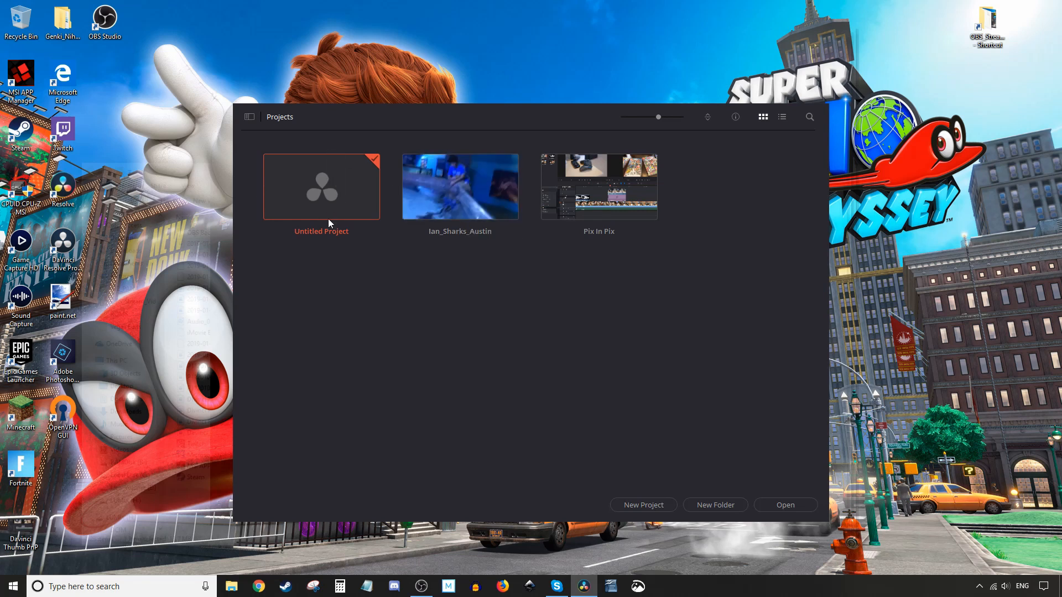
Open Untitled Project from the Project Manager into an empty workspace.
{"action": "double_click", "coordinate": [321, 185]}
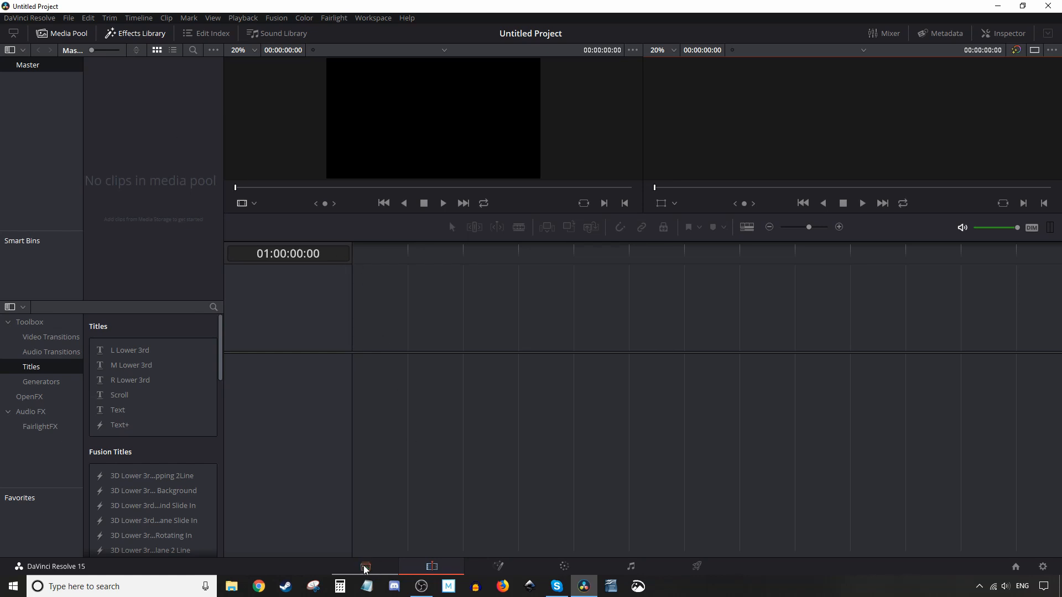
Import IMG_2009.MOV from Downloads into the media pool, accepting the frame rate prompt.
{"action": "left_click", "coordinate": [364, 566]}
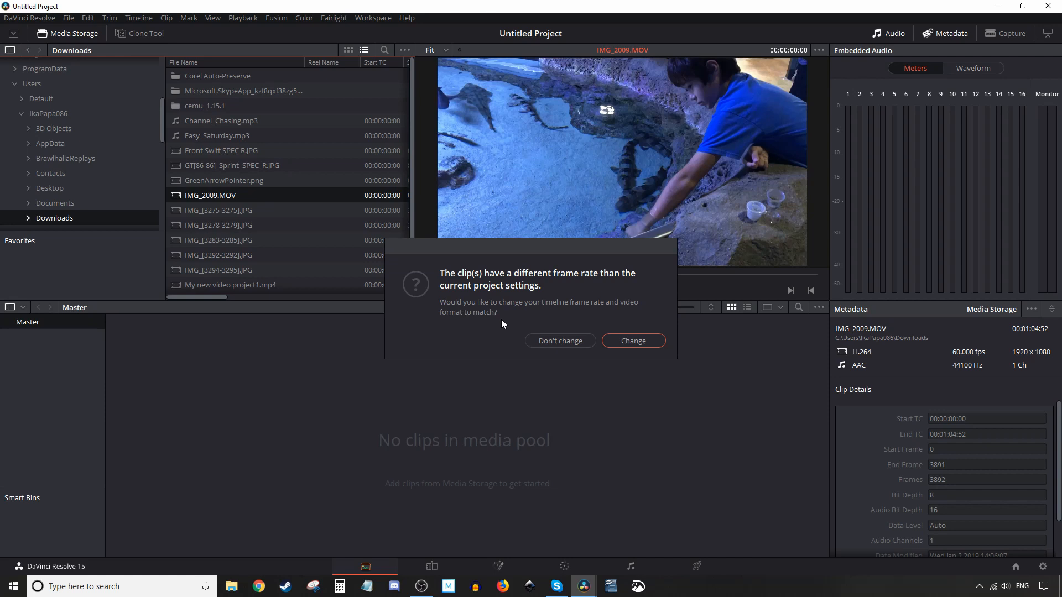
{"action": "mouse_move", "coordinate": [507, 353]}
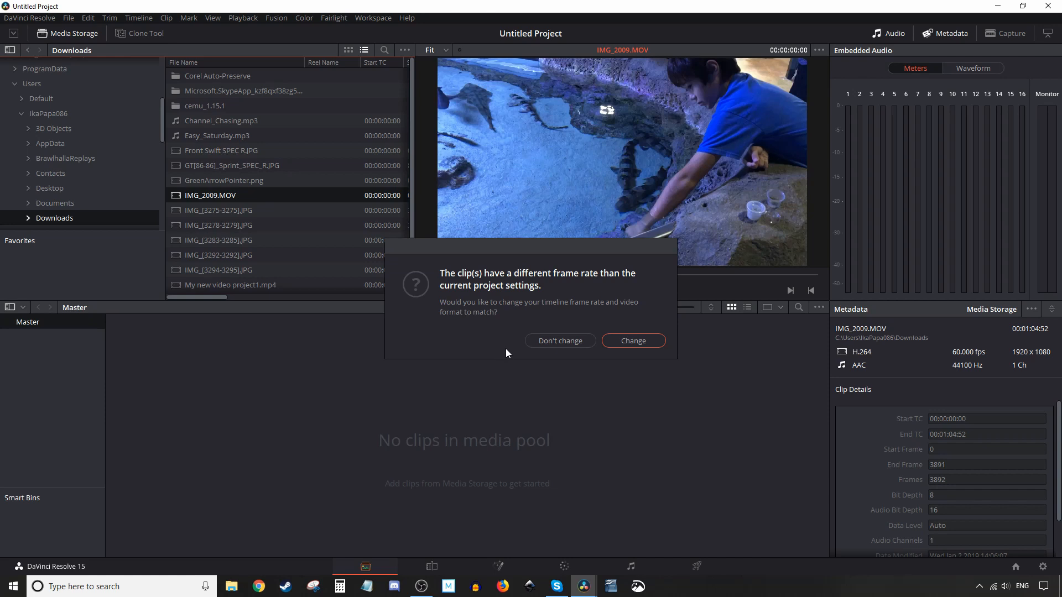
{"action": "left_click", "coordinate": [560, 339]}
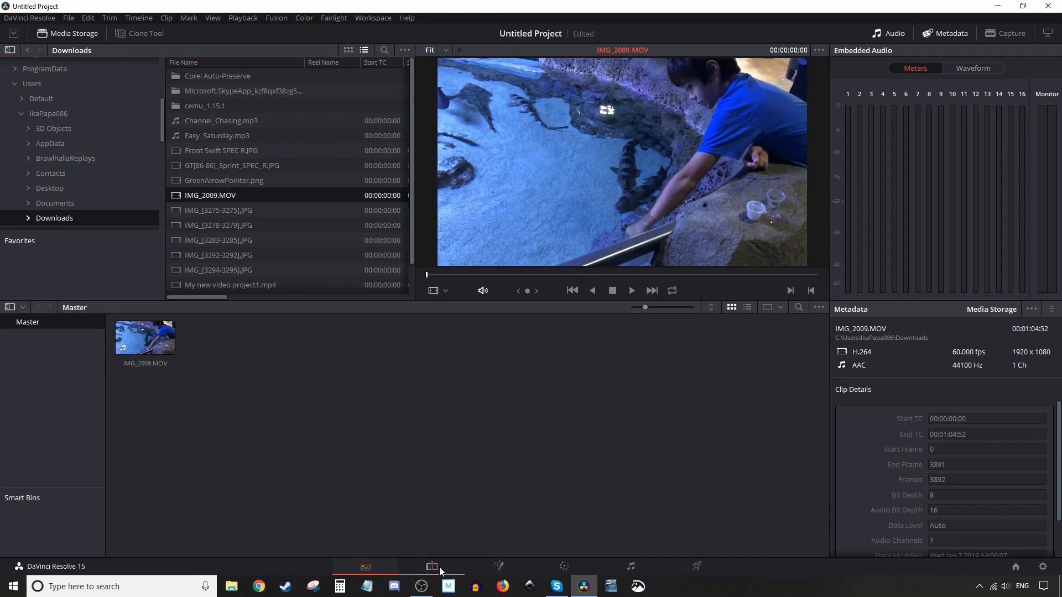
Place IMG_2009.MOV on a new Timeline 1 and add video tracks 2 and 3 above it.
{"action": "left_click", "coordinate": [431, 566]}
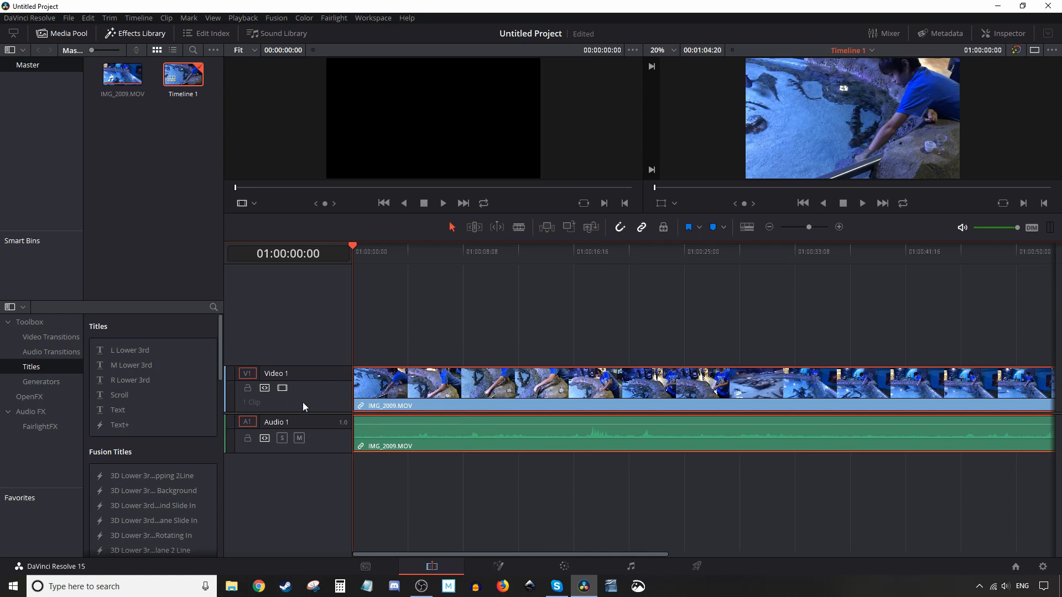
{"action": "mouse_move", "coordinate": [322, 392]}
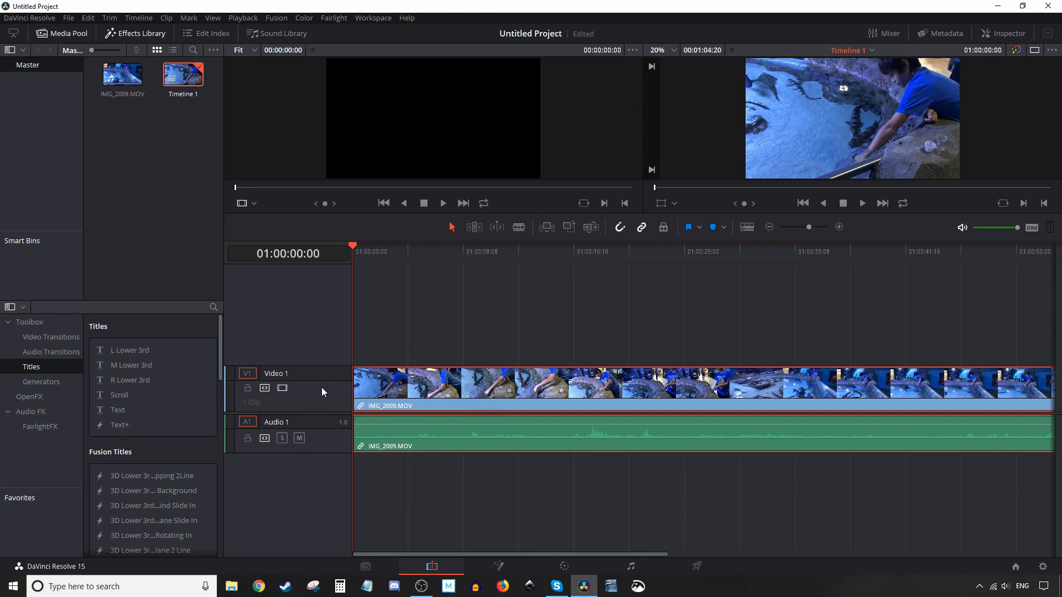
{"action": "mouse_move", "coordinate": [291, 347]}
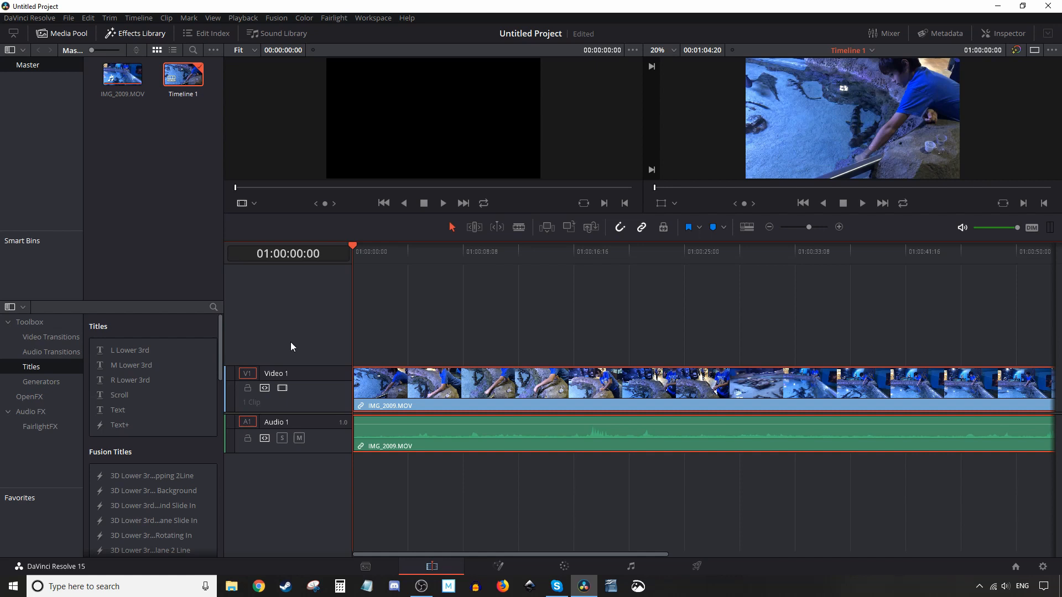
{"action": "right_click", "coordinate": [291, 346]}
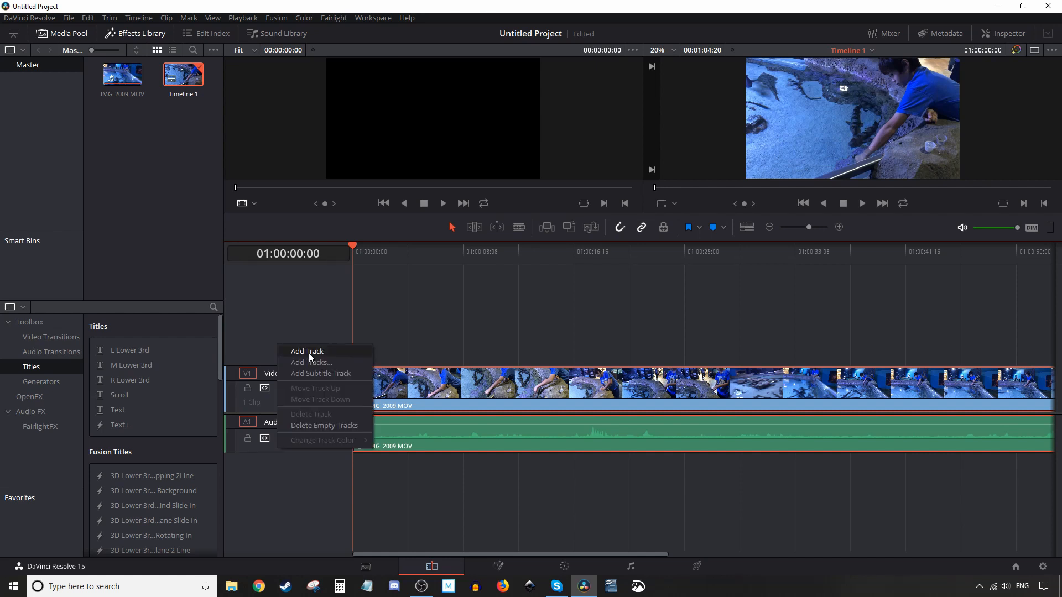
{"action": "left_click", "coordinate": [307, 351]}
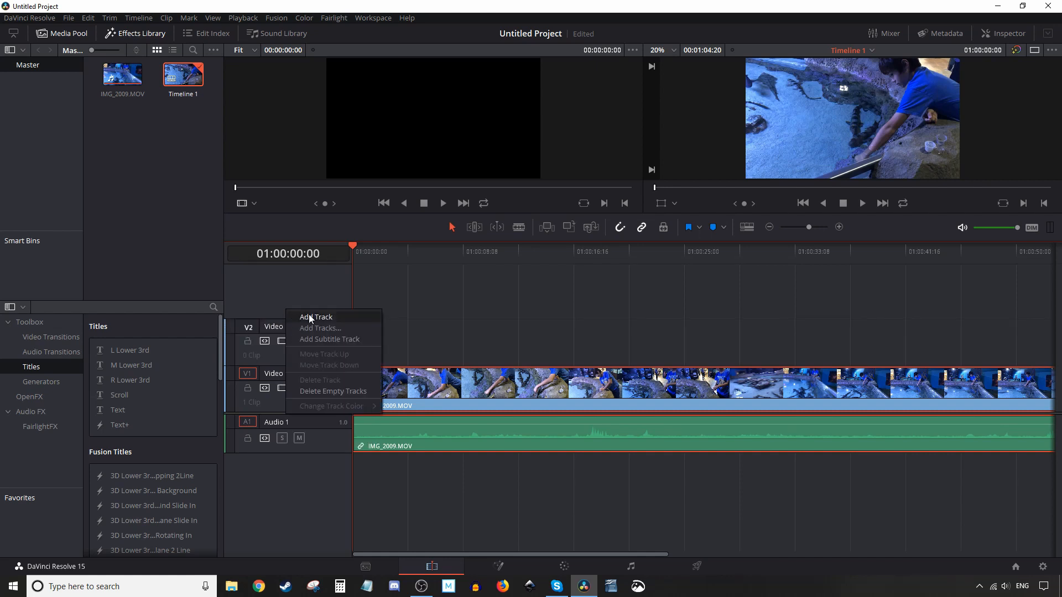
{"action": "left_click", "coordinate": [315, 318]}
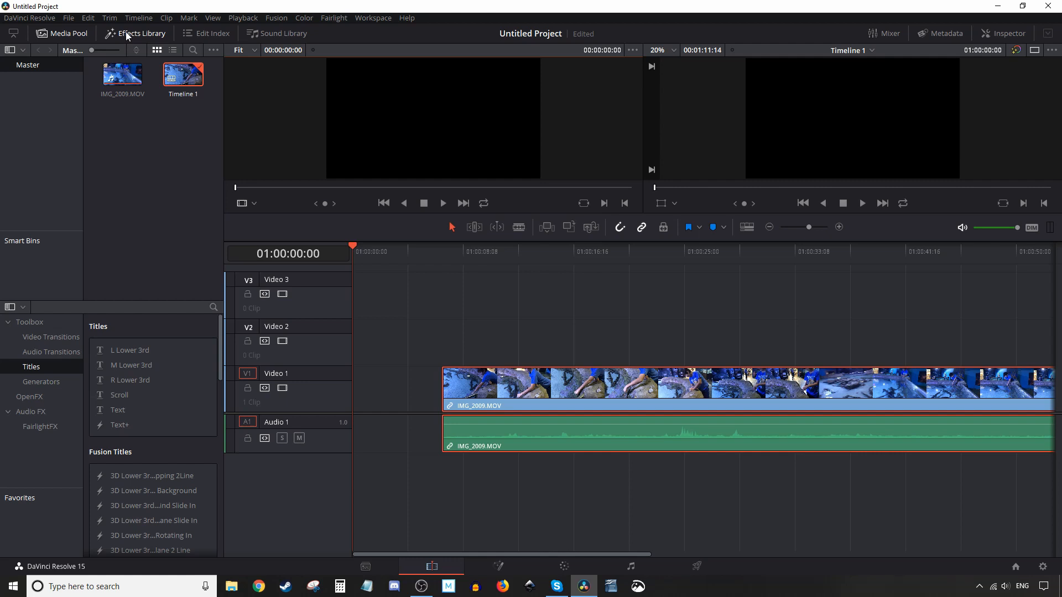
Put a Titles > Text clip at the start of Video 2 and preview the timeline playback.
{"action": "left_click", "coordinate": [141, 34]}
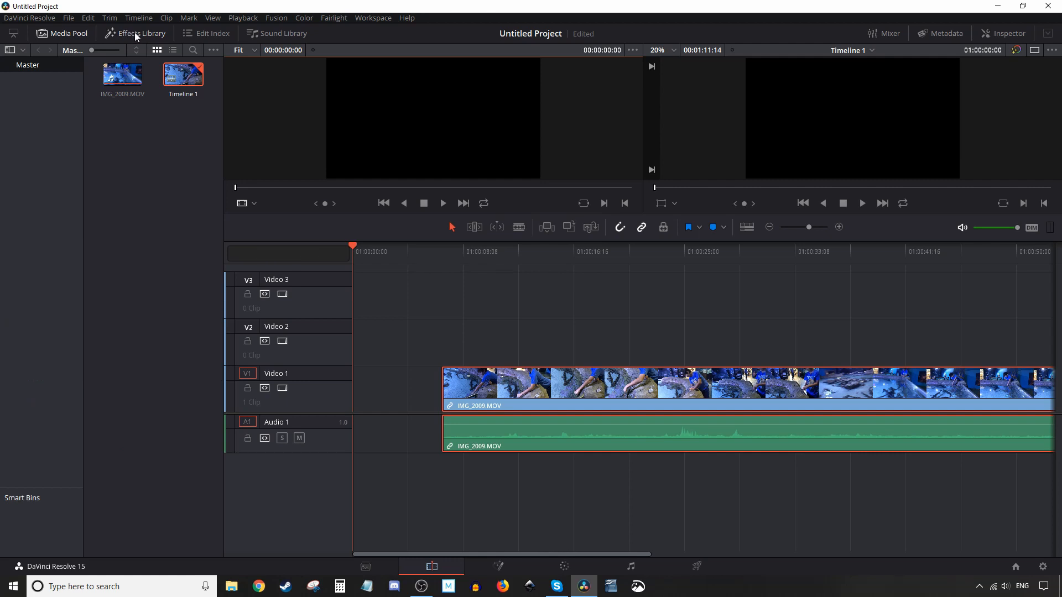
{"action": "left_click", "coordinate": [141, 33]}
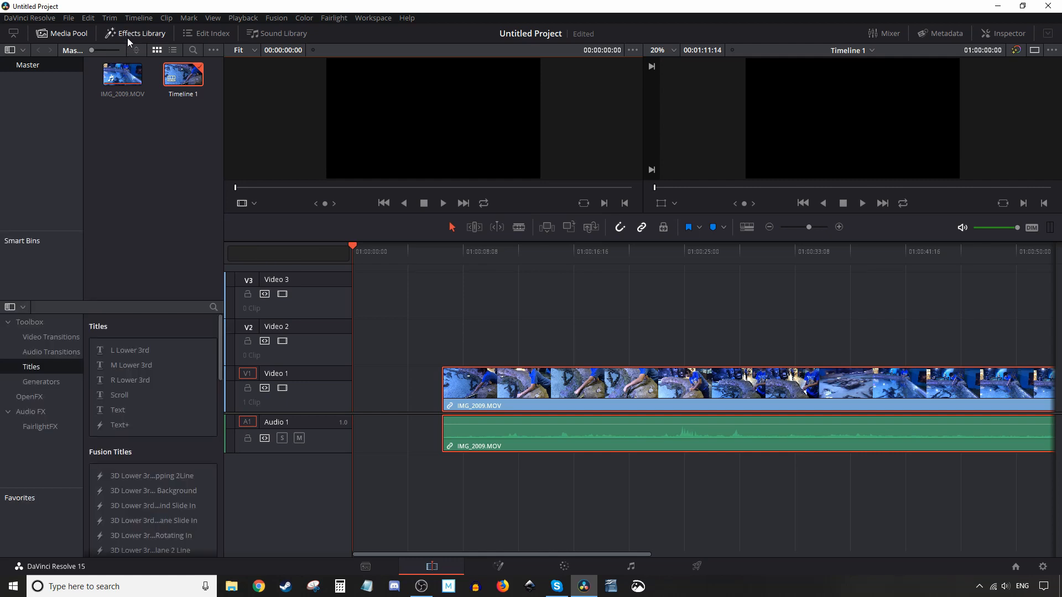
{"action": "mouse_move", "coordinate": [119, 425]}
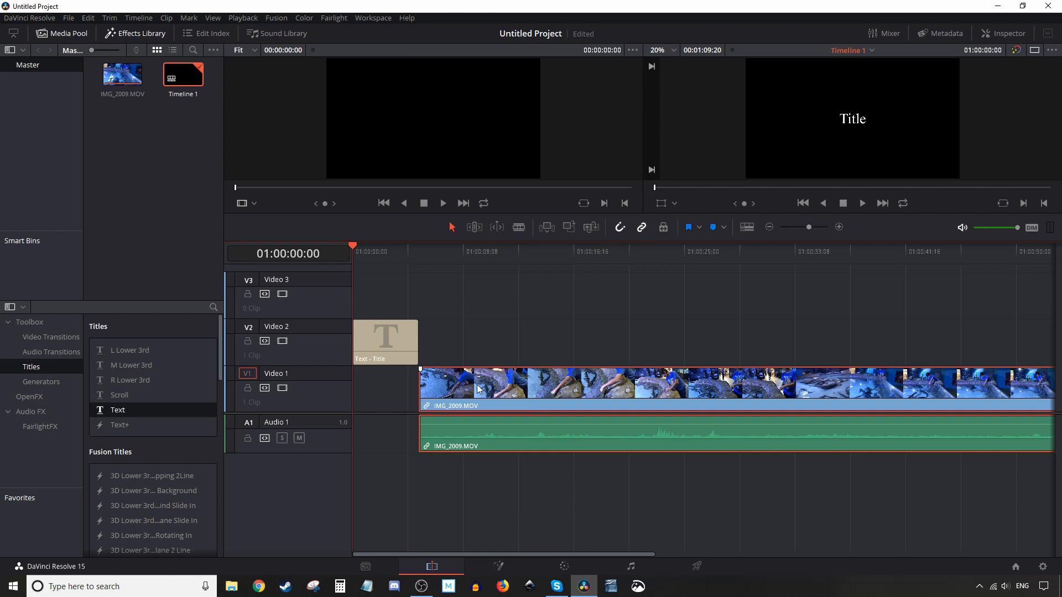
{"action": "left_click", "coordinate": [392, 251]}
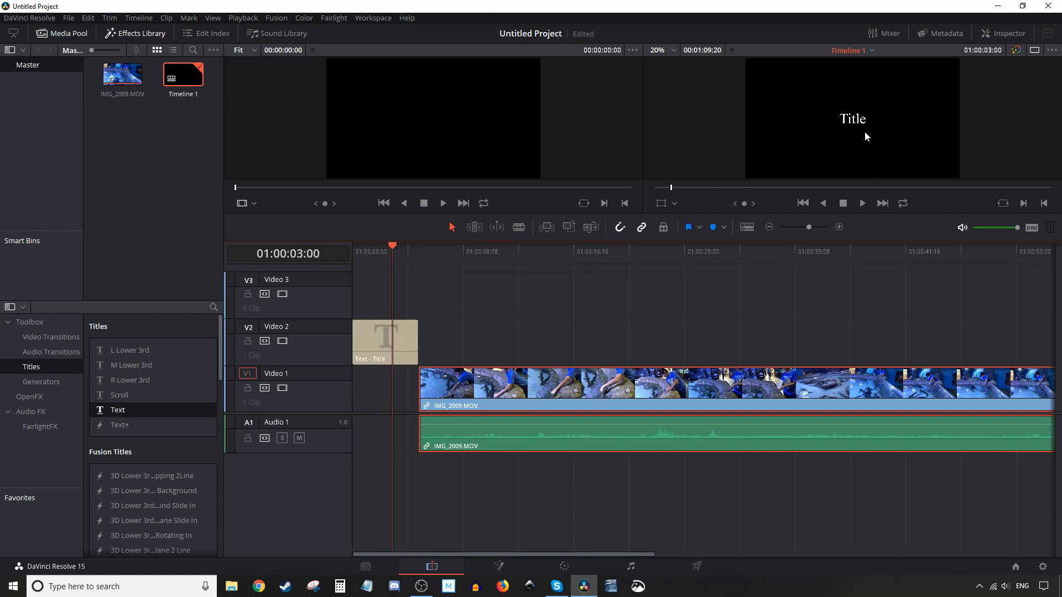
{"action": "left_click", "coordinate": [862, 203]}
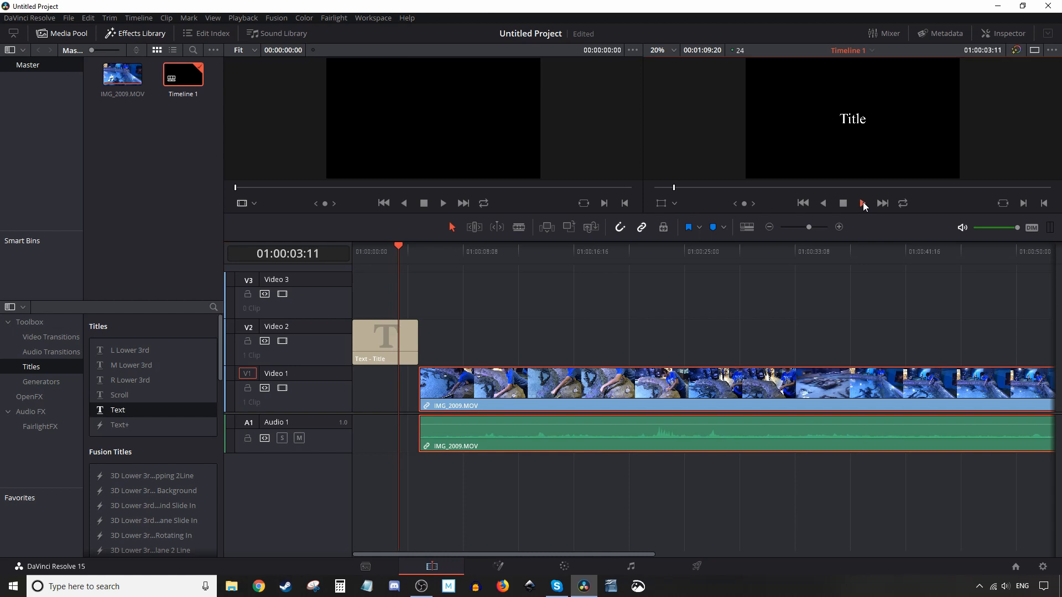
{"action": "left_click", "coordinate": [882, 203]}
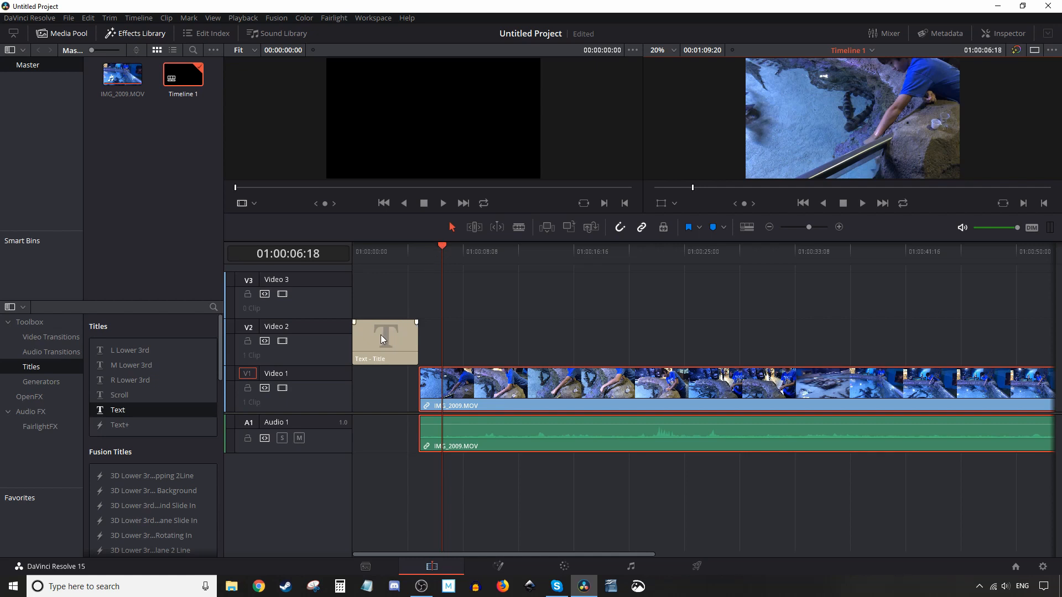
Select the Text title and start retyping its Rich Text in capitals in the Inspector.
{"action": "left_click", "coordinate": [384, 341]}
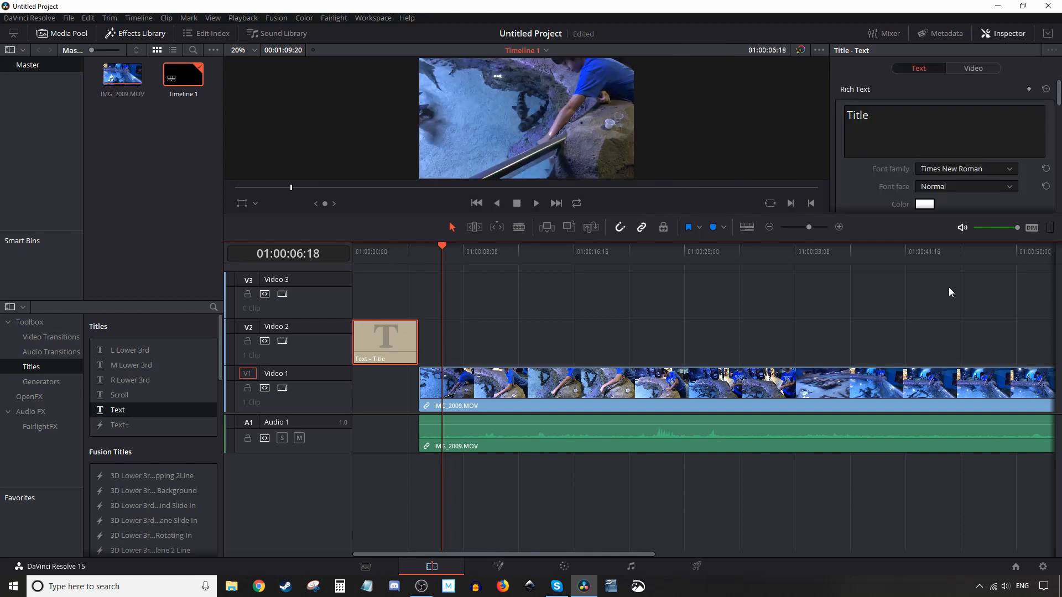
{"action": "mouse_move", "coordinate": [980, 136]}
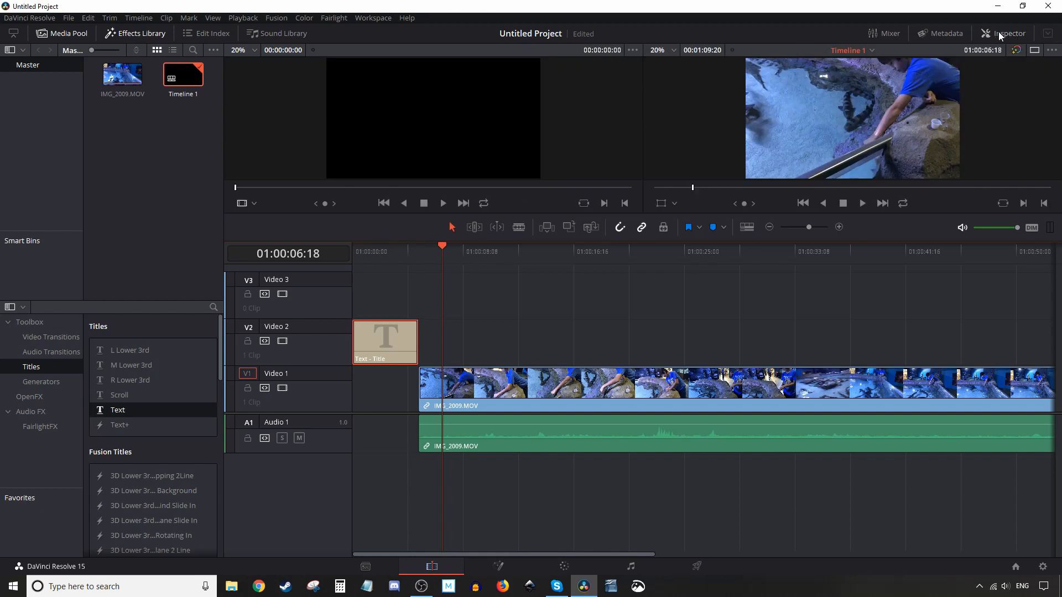
{"action": "left_click", "coordinate": [1009, 33]}
{"action": "type", "text": "TIT"}
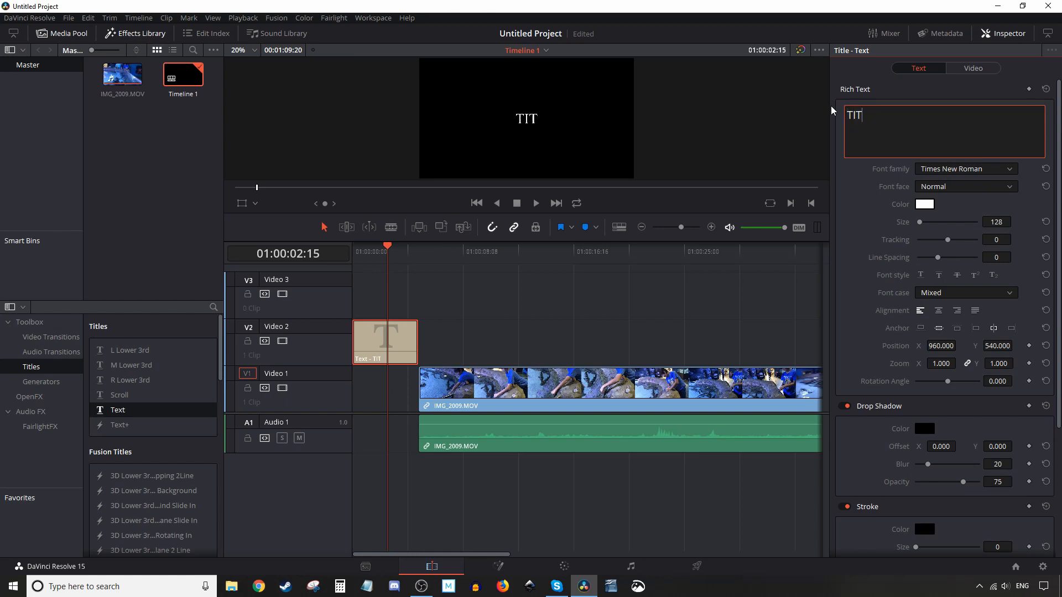
Finish the word TITLE, set its font to Impact and its colour to bright green.
{"action": "type", "text": "LE"}
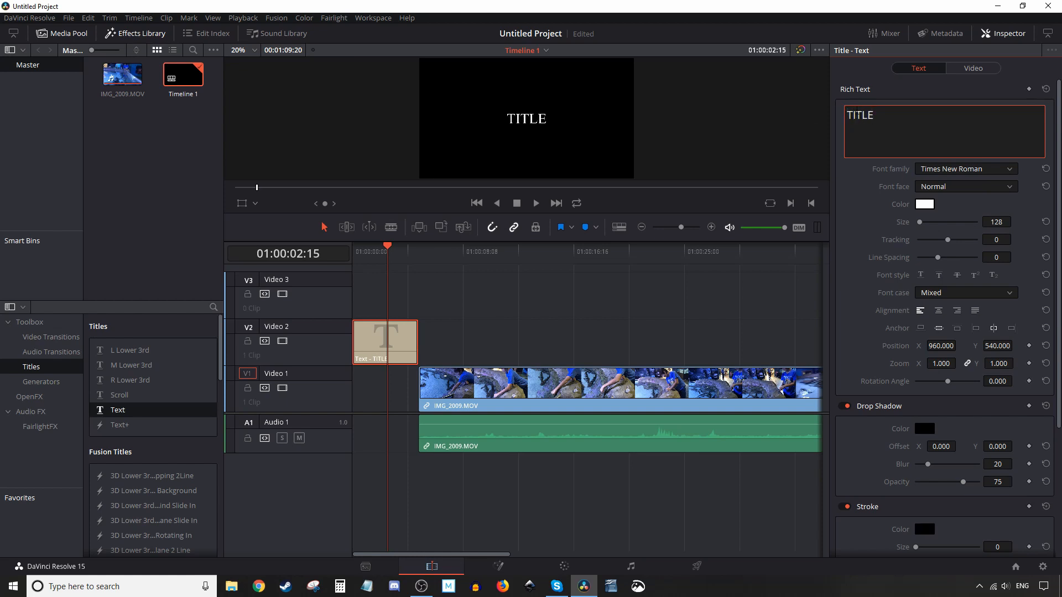
{"action": "left_click", "coordinate": [964, 168]}
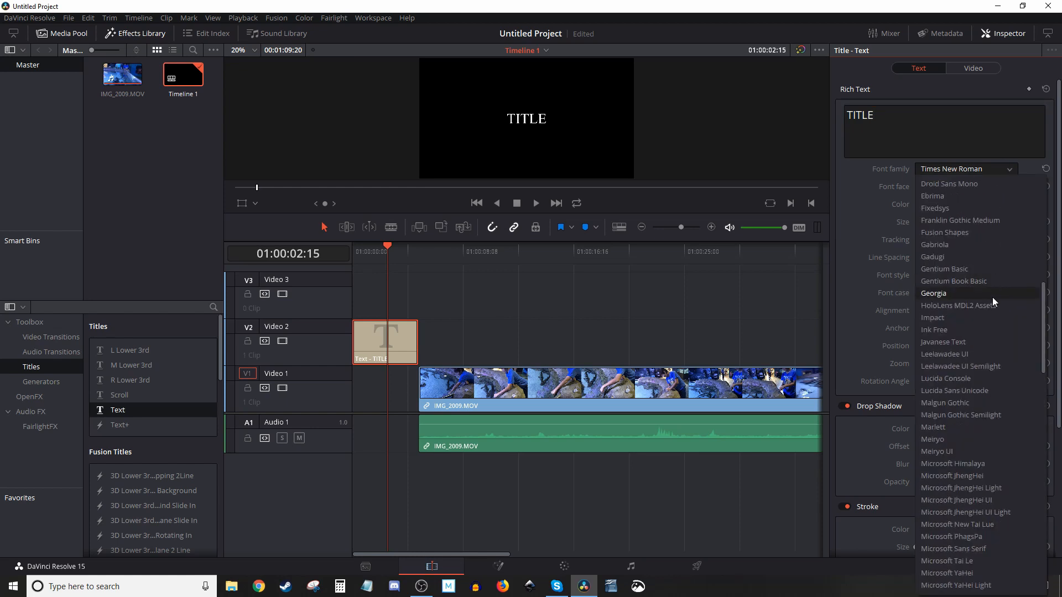
{"action": "left_click", "coordinate": [933, 318]}
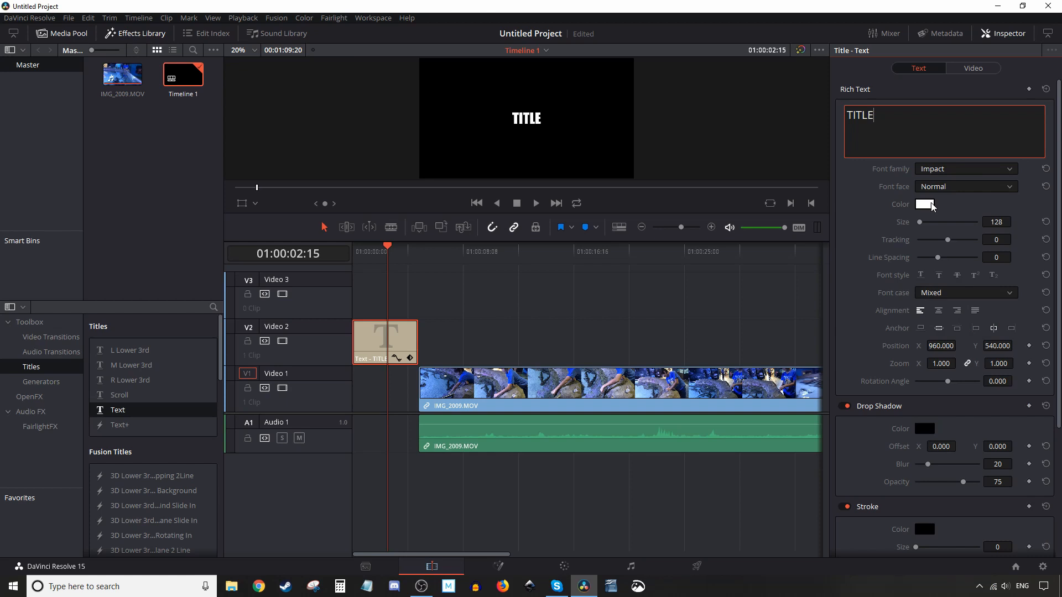
{"action": "left_click", "coordinate": [924, 203]}
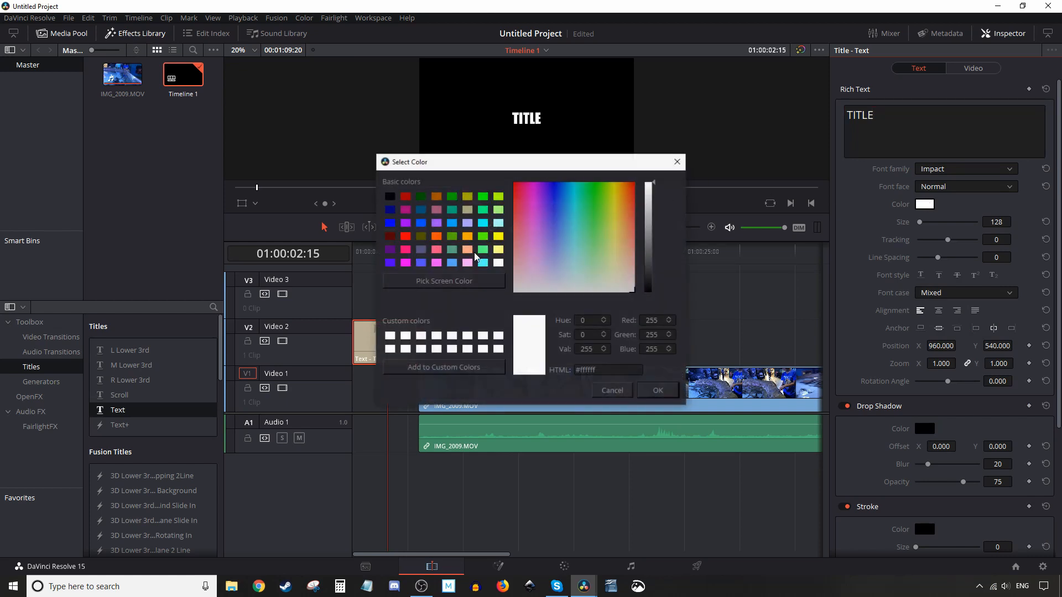
{"action": "mouse_move", "coordinate": [445, 232]}
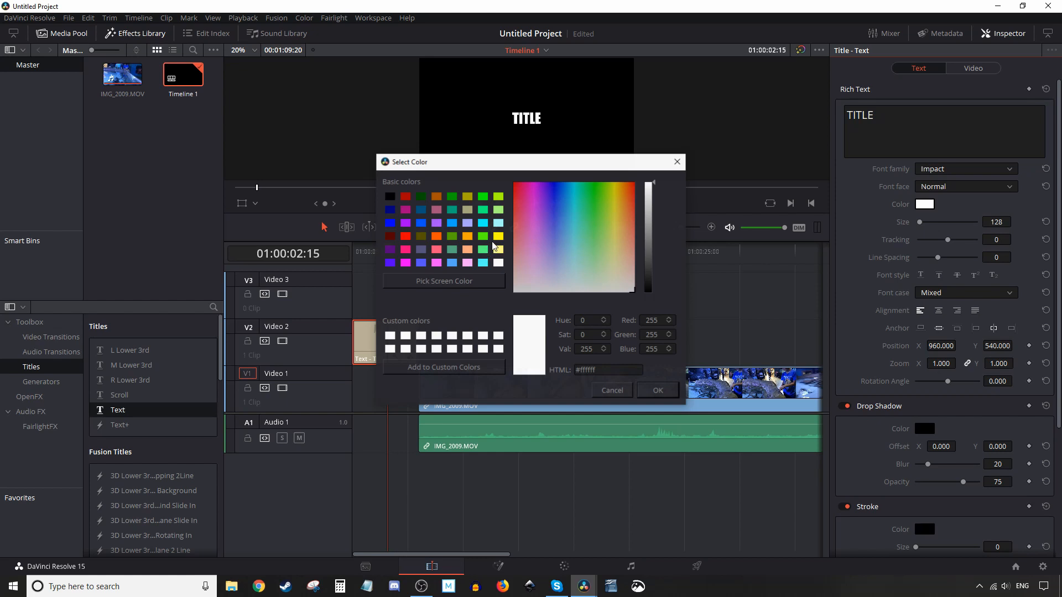
{"action": "mouse_move", "coordinate": [485, 198]}
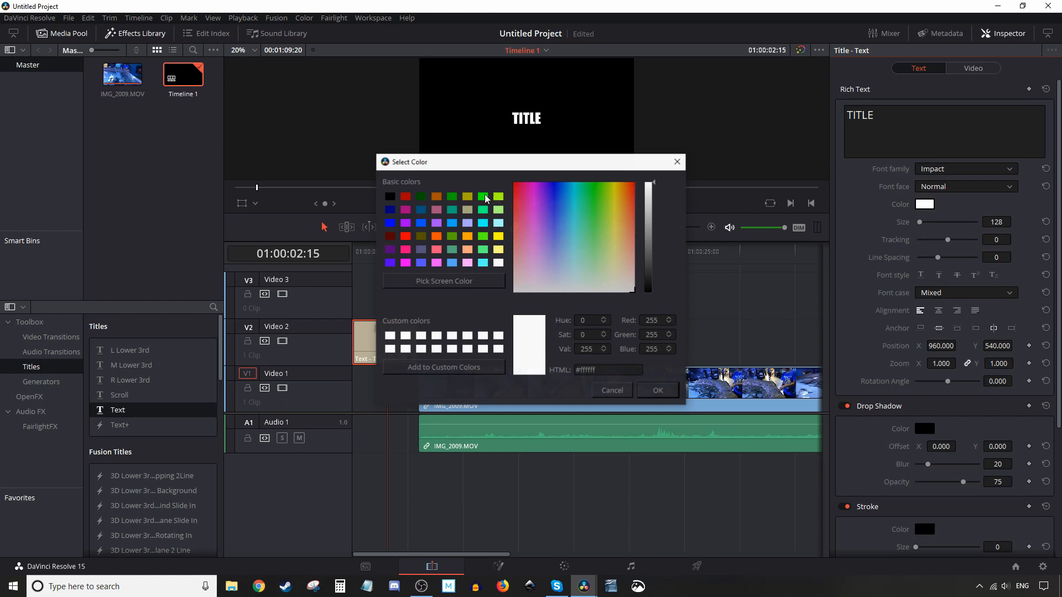
{"action": "left_click", "coordinate": [656, 390]}
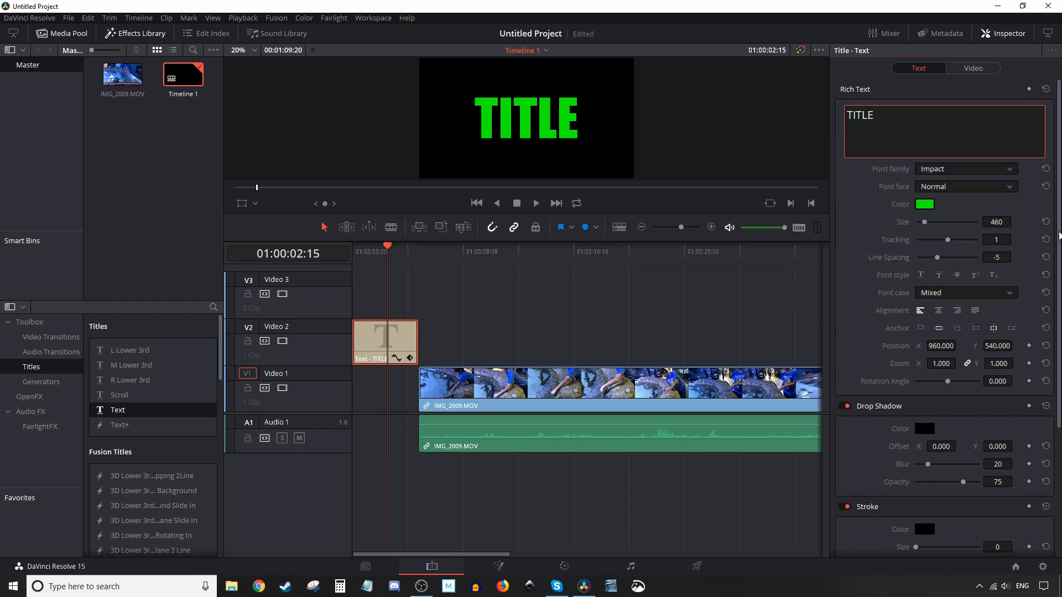
Give the TITLE text an orange stroke of size 8 in the Inspector's Stroke section.
{"action": "scroll", "scroll_direction": "down", "scroll_amount": 3}
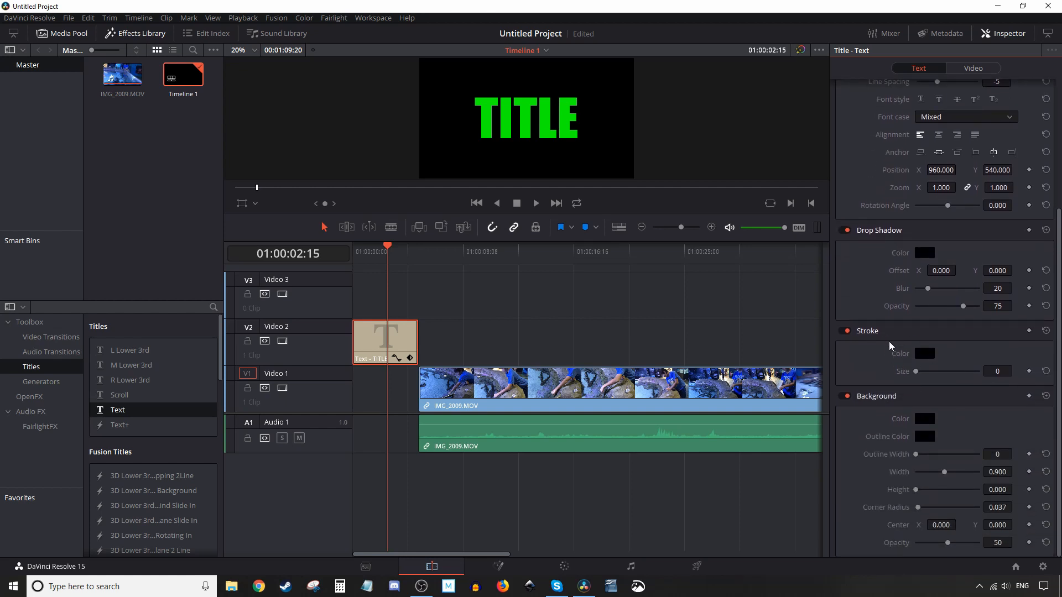
{"action": "mouse_move", "coordinate": [925, 353]}
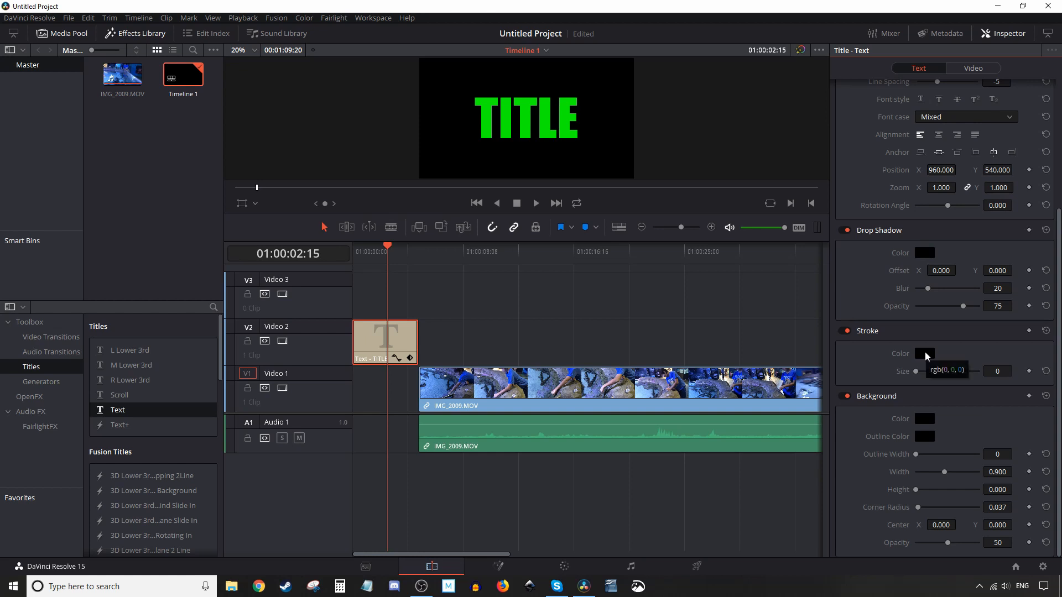
{"action": "left_click", "coordinate": [923, 353]}
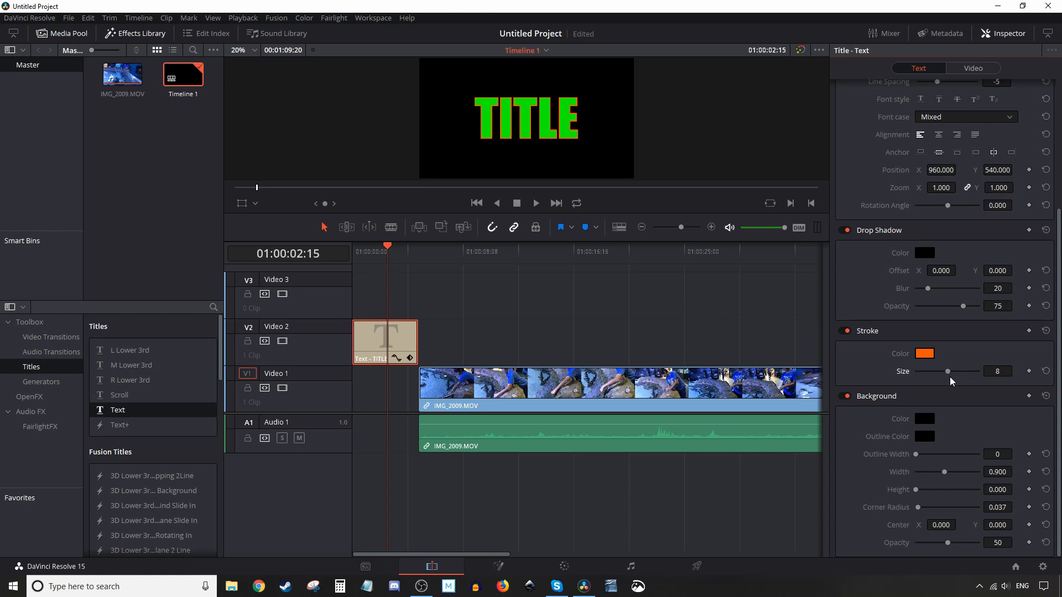
{"action": "mouse_move", "coordinate": [876, 206]}
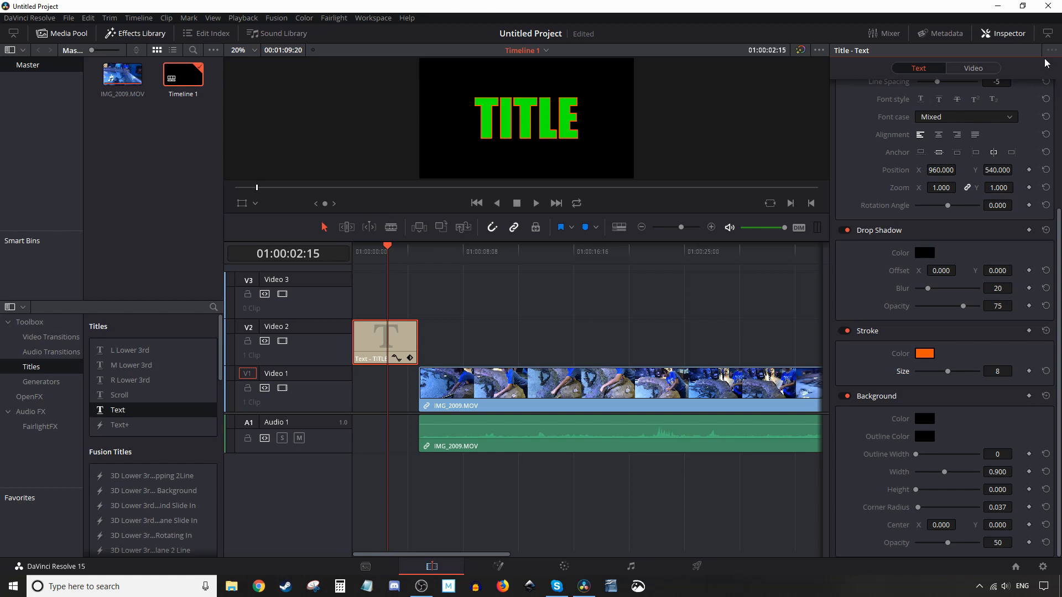
{"action": "mouse_move", "coordinate": [980, 25]}
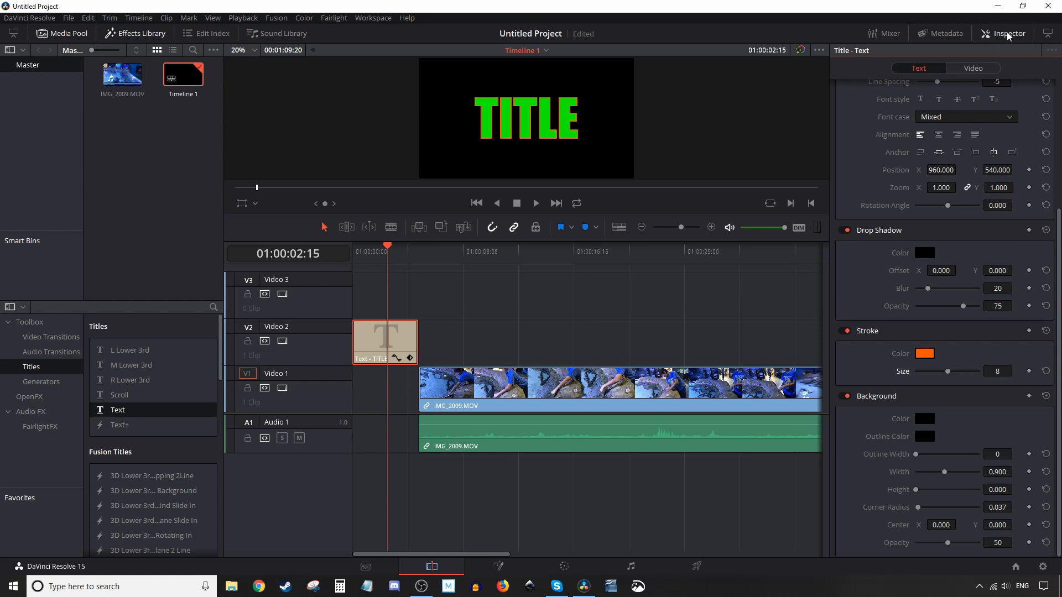
Trim the Text clip shorter, drag IMG_2009.MOV left to overlap its end, and preview.
{"action": "left_click", "coordinate": [1009, 33]}
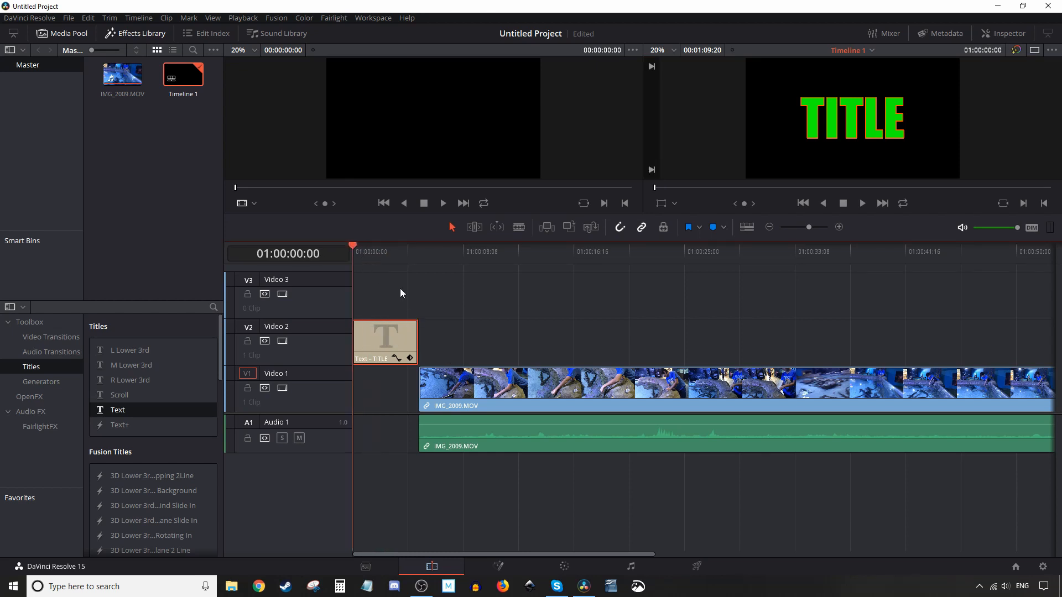
{"action": "left_click", "coordinate": [861, 202]}
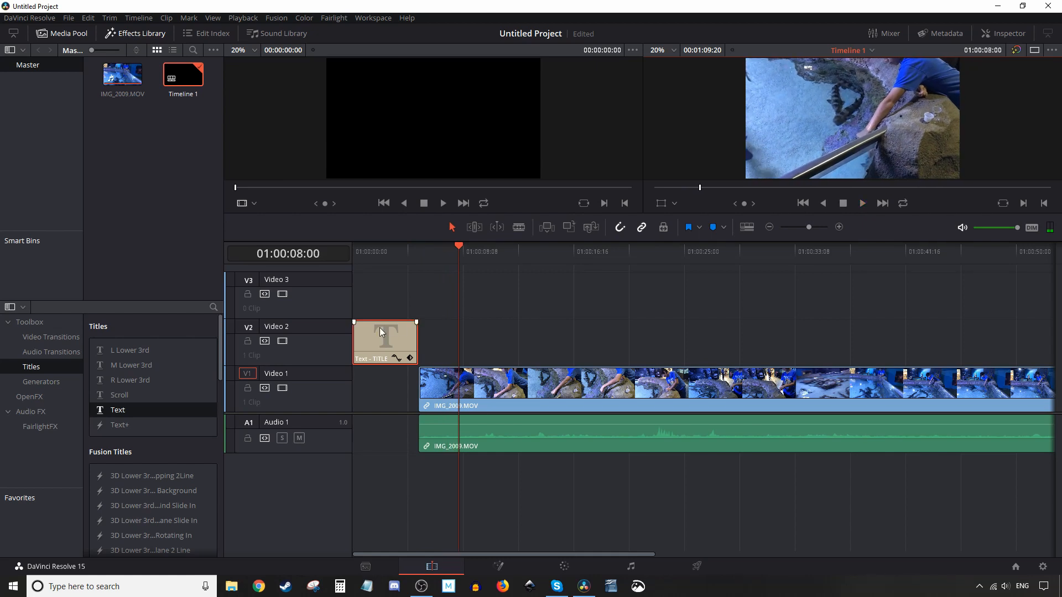
{"action": "mouse_move", "coordinate": [401, 354]}
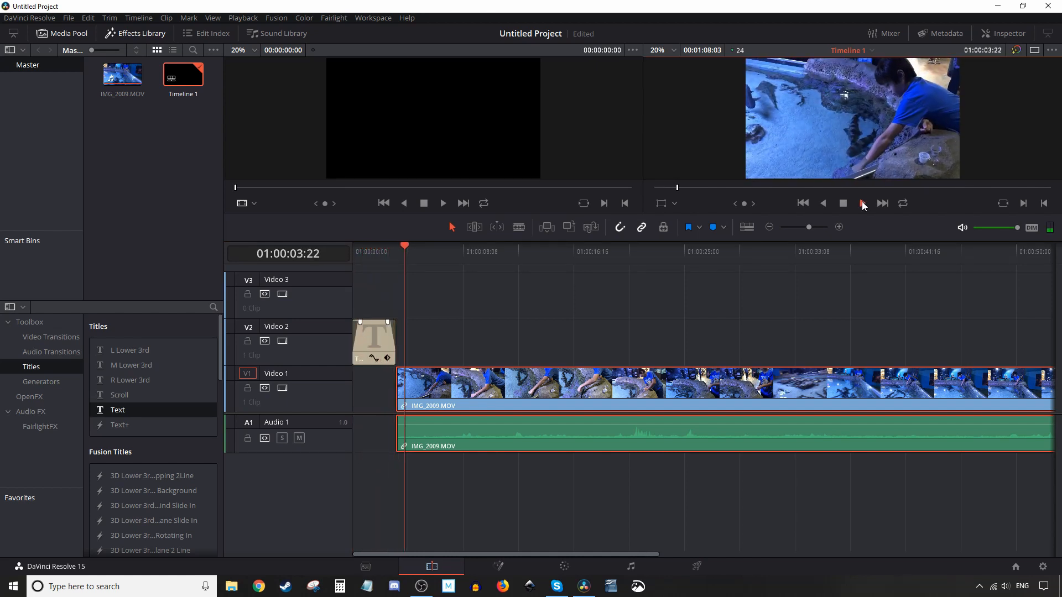
{"action": "left_click", "coordinate": [881, 202]}
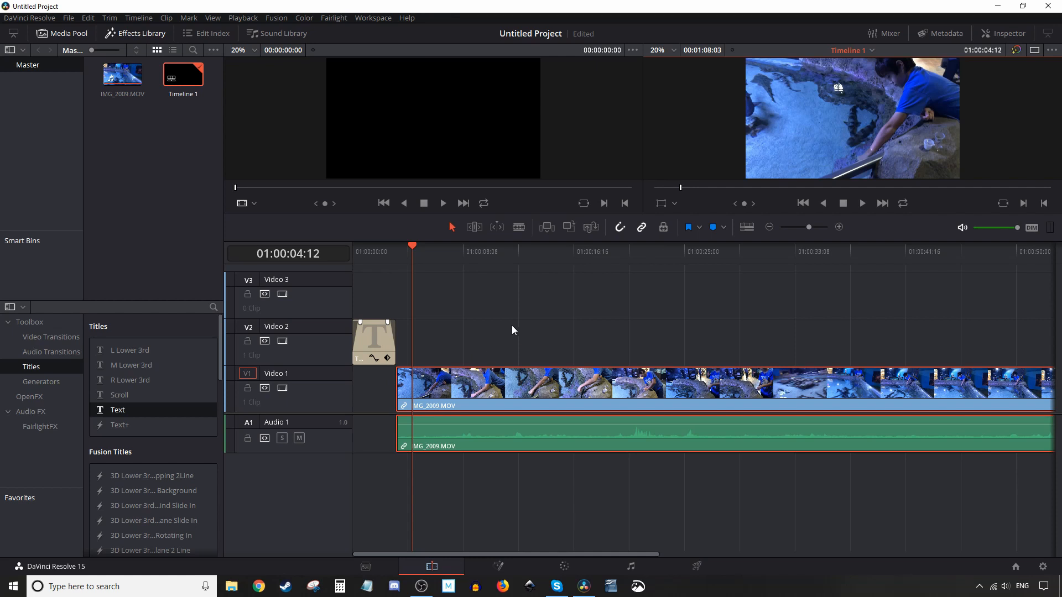
{"action": "mouse_move", "coordinate": [538, 389]}
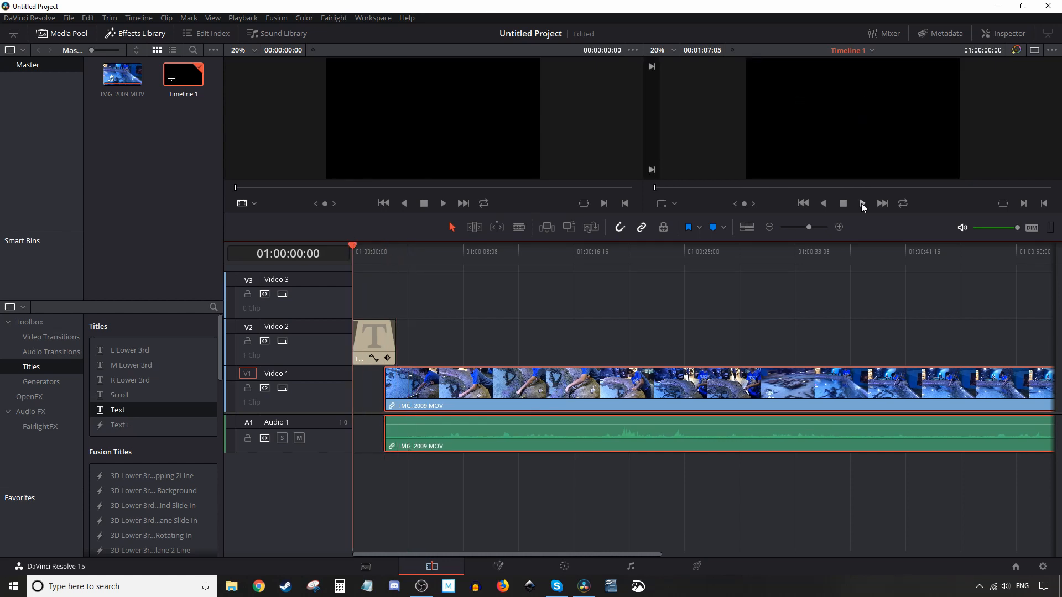
Review timing, shorten the intro title further, and drop an M Lower 3rd onto Video 2 mid-clip.
{"action": "left_click", "coordinate": [861, 202]}
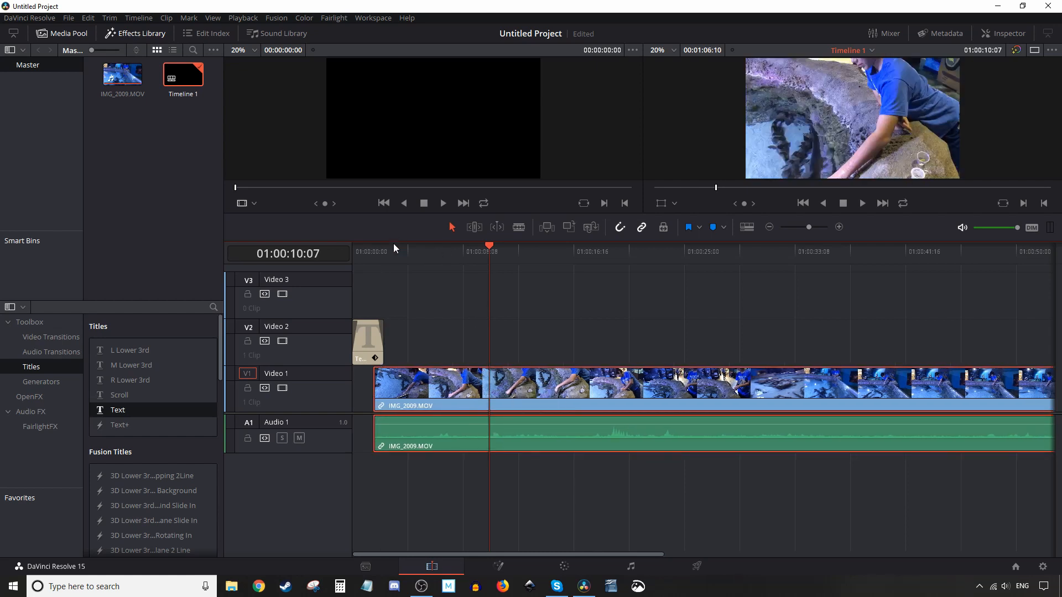
{"action": "left_click", "coordinate": [375, 251]}
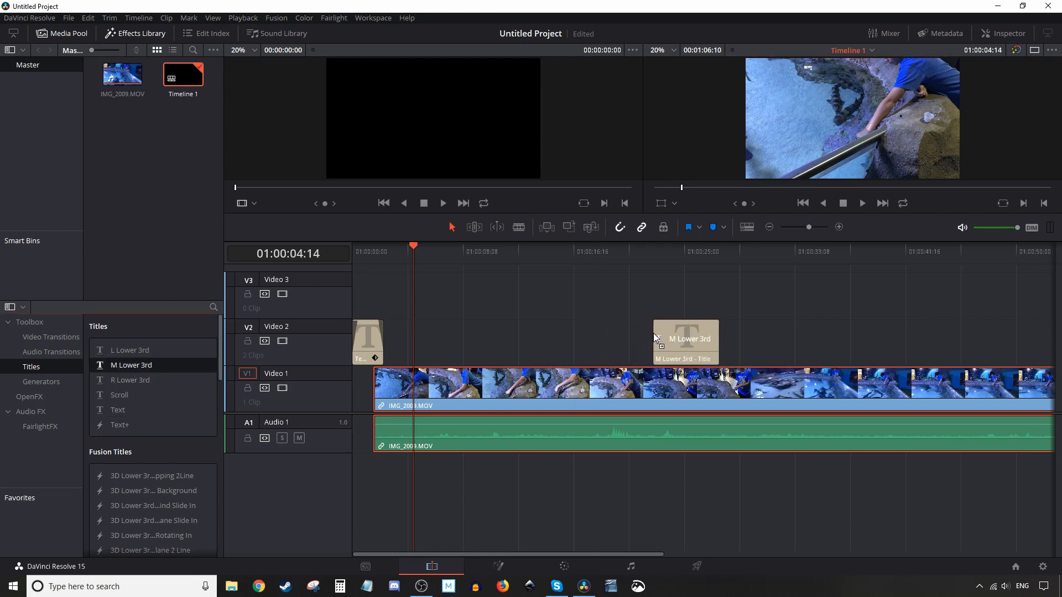
Set the lower-third's top line to 'The Shark Attack!!' in the Inspector.
{"action": "left_click", "coordinate": [669, 251]}
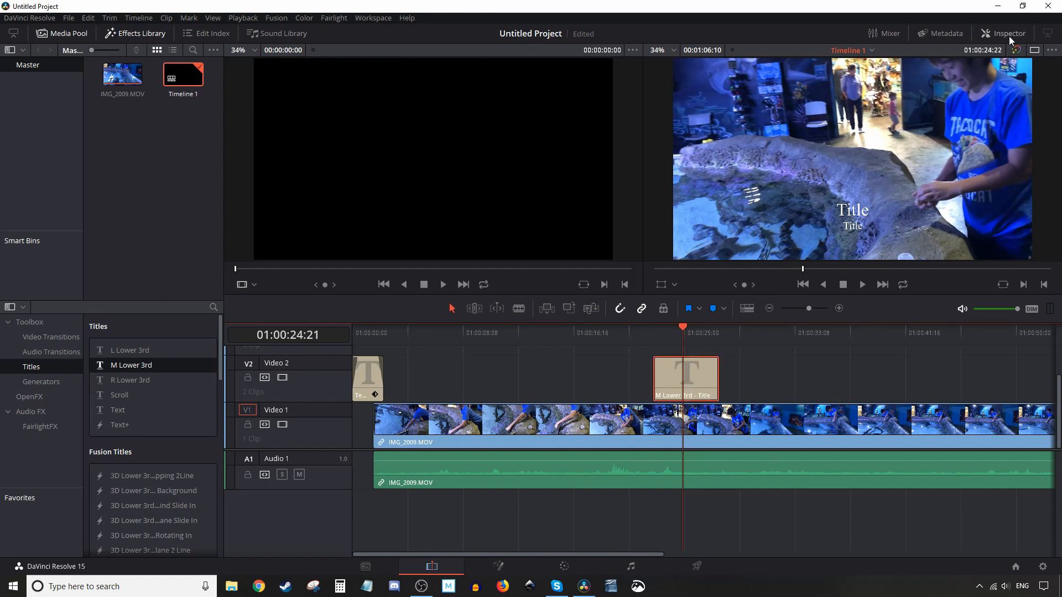
{"action": "left_click", "coordinate": [1007, 33]}
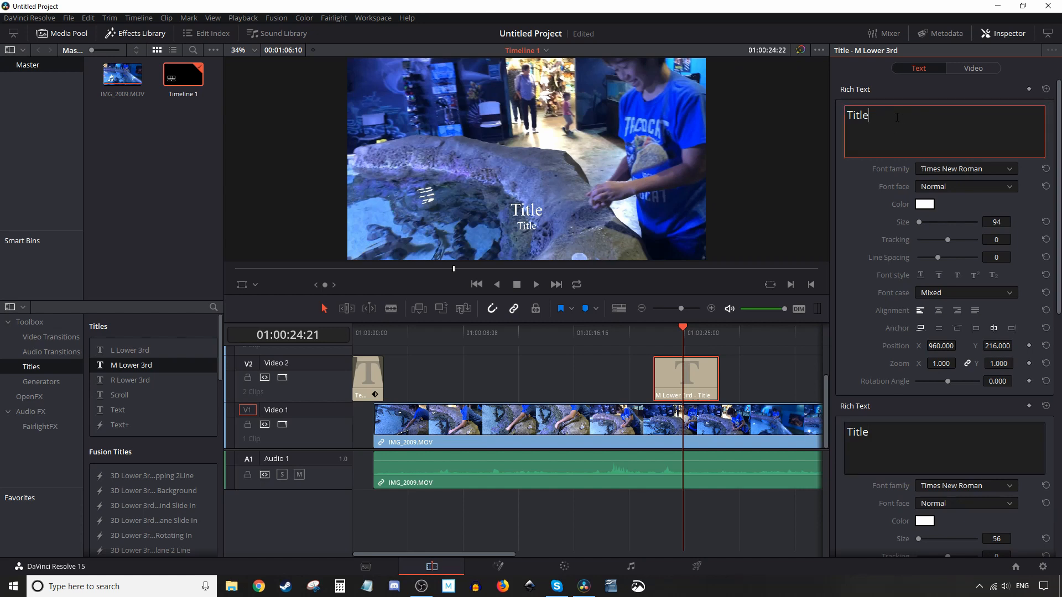
{"action": "type", "text": "The"}
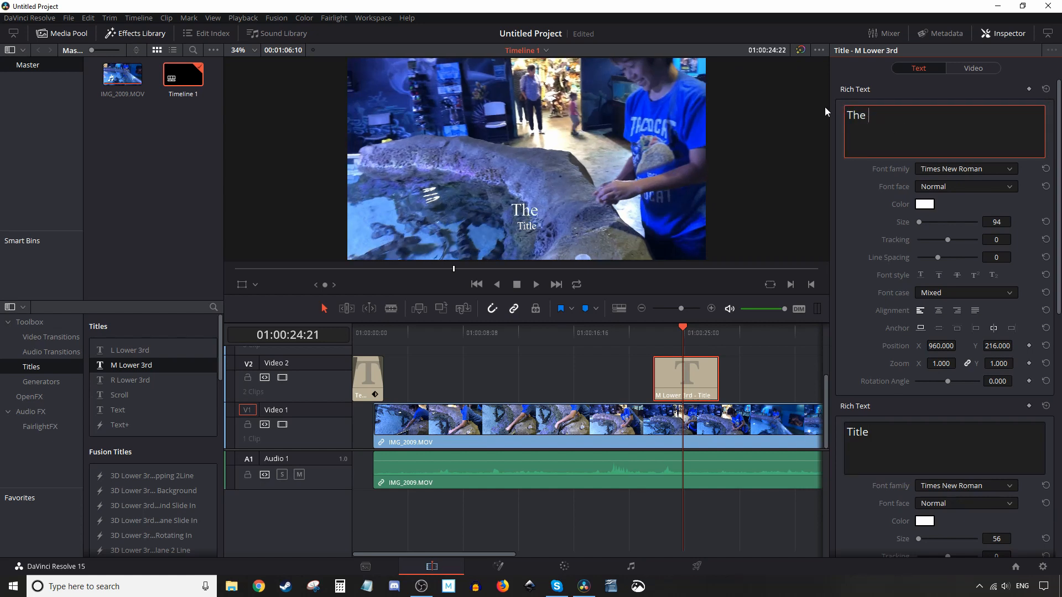
{"action": "type", "text": "Shark At"}
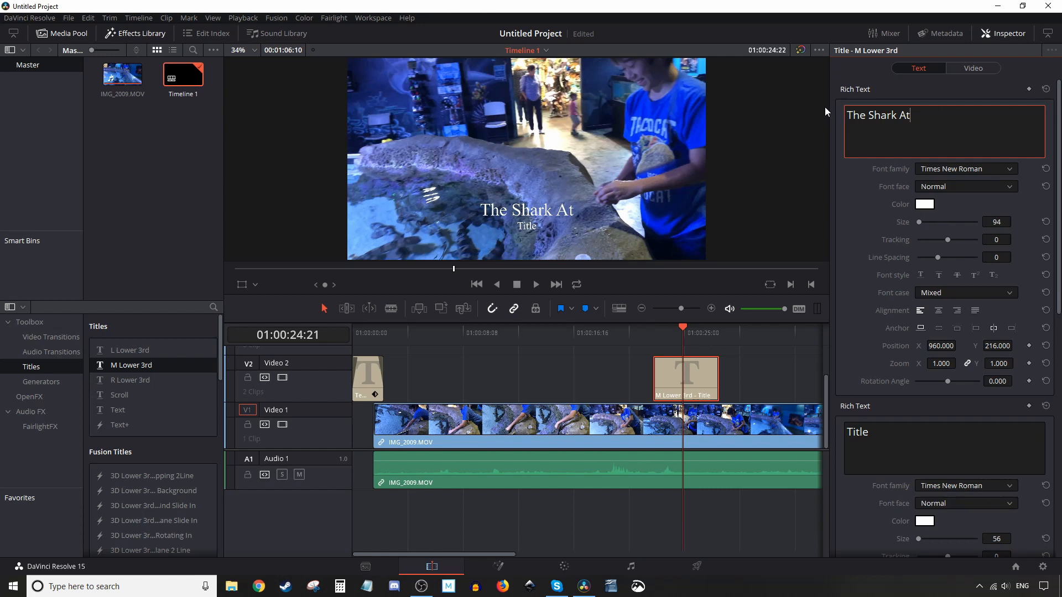
{"action": "type", "text": "tack!!"}
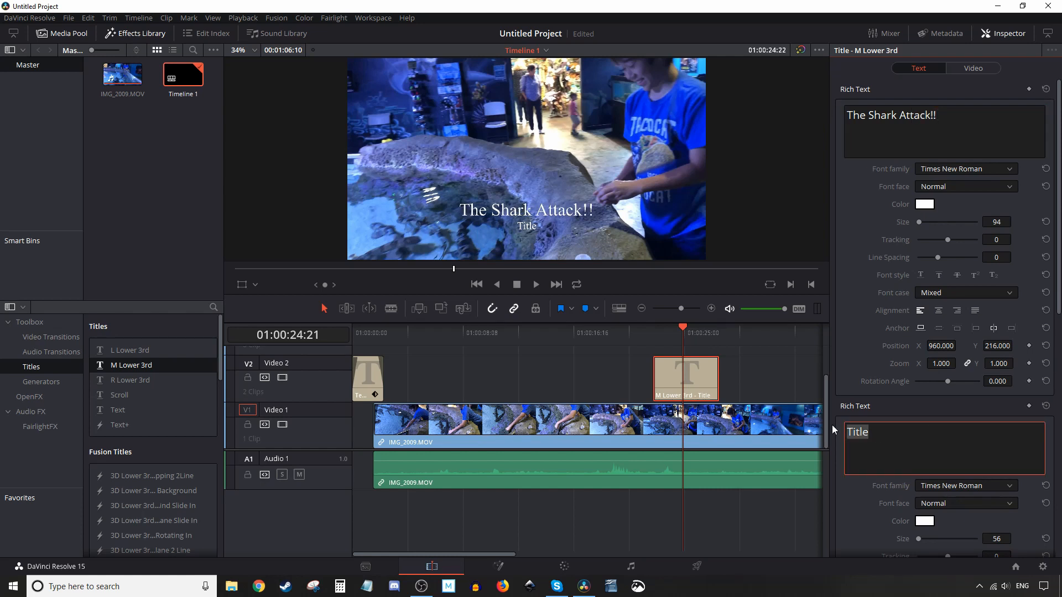
Set the lower line to 'He wasn't expecting THAT!!! LOL'.
{"action": "type", "text": "He wasn't e"}
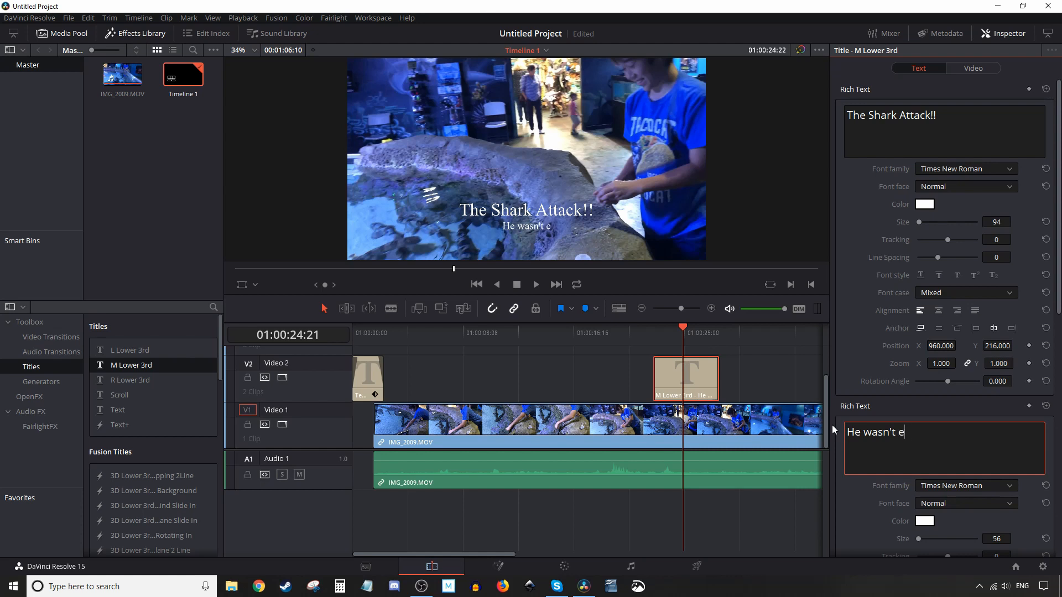
{"action": "type", "text": "xpecting TH"}
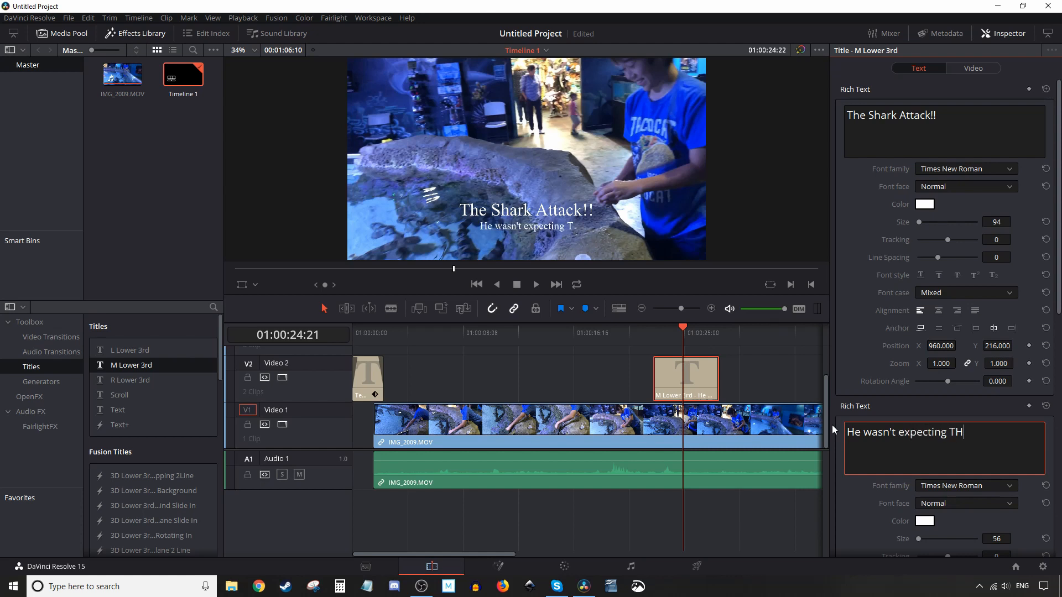
{"action": "type", "text": "AT!!! L"}
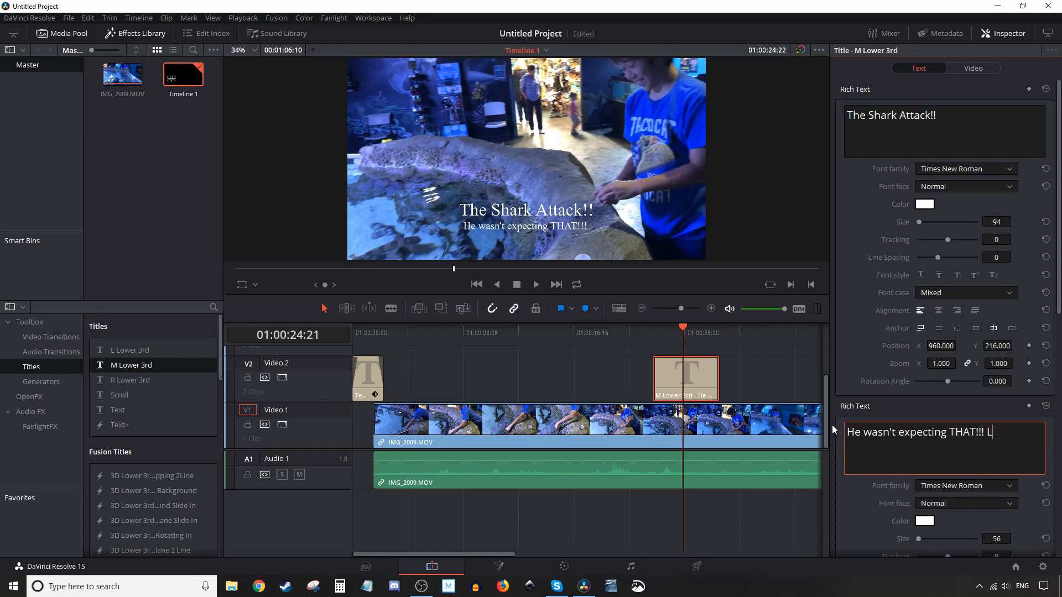
{"action": "type", "text": "OL"}
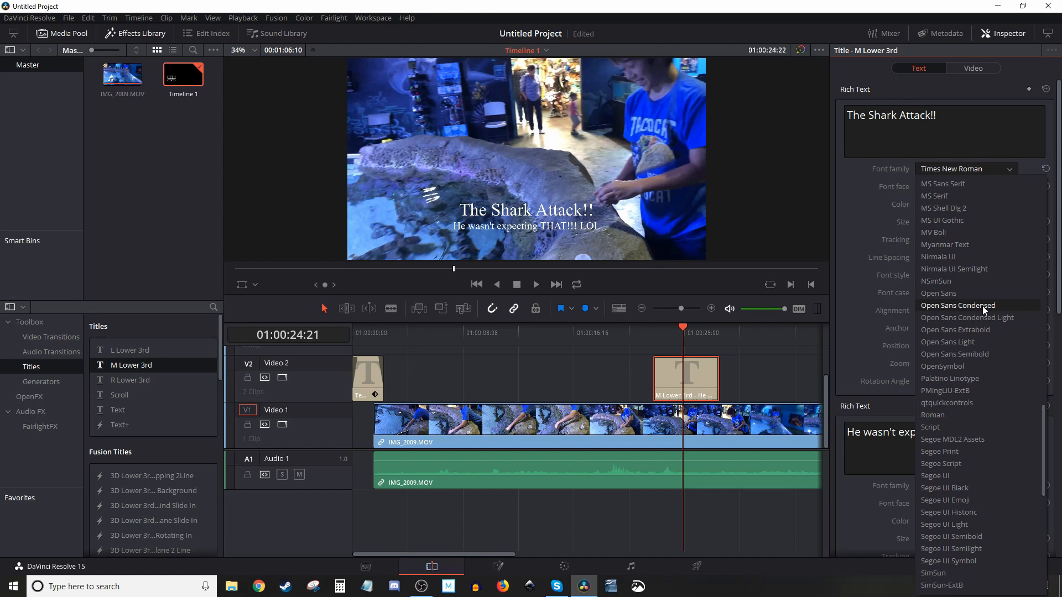
Set the headline line to Segoe Script Bold at size 78.
{"action": "scroll", "scroll_direction": "down", "scroll_amount": 3}
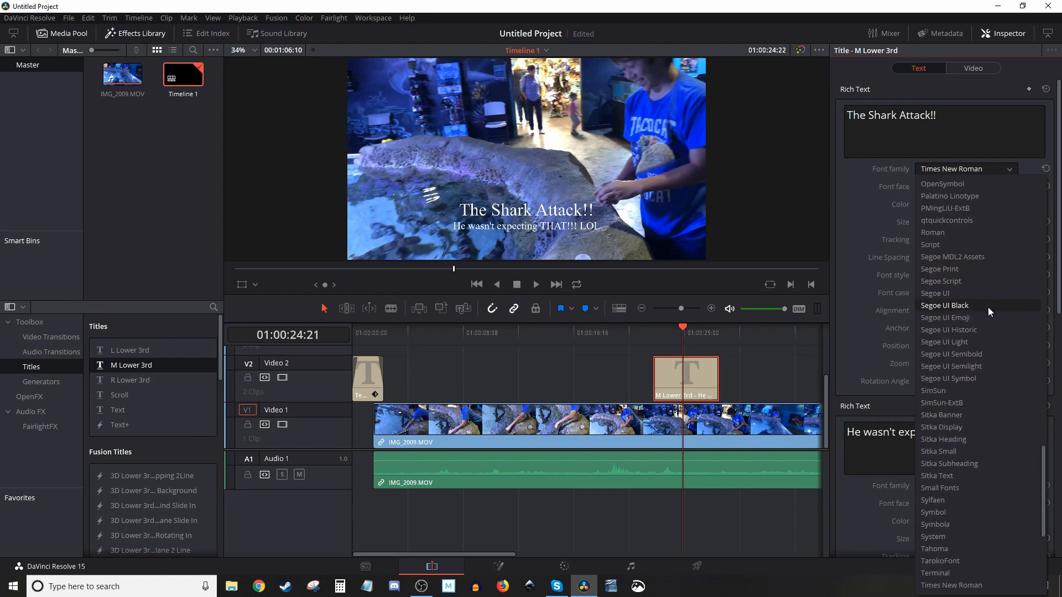
{"action": "left_click", "coordinate": [940, 281]}
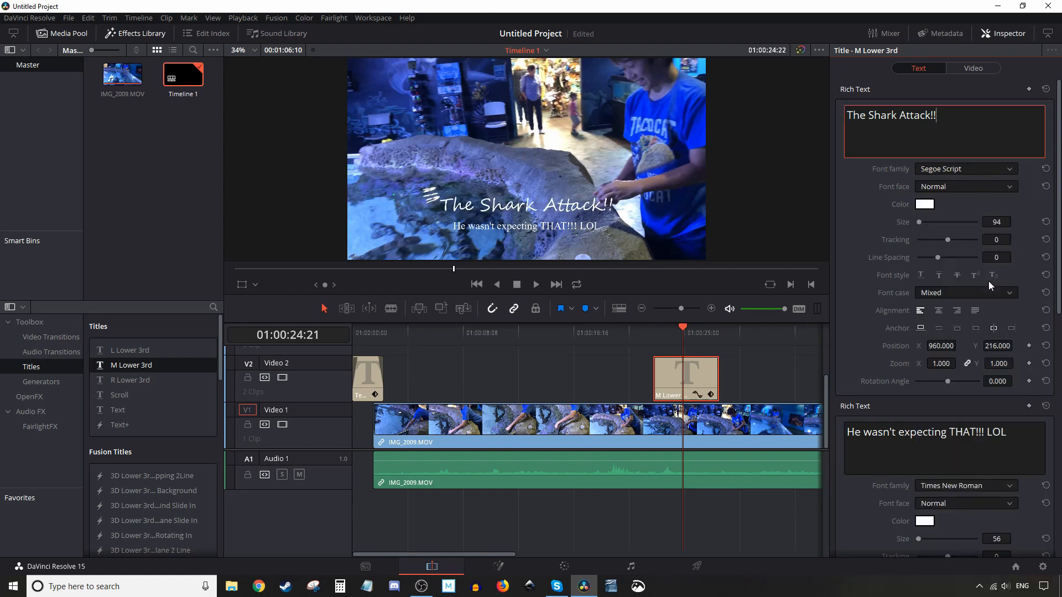
{"action": "mouse_move", "coordinate": [972, 255]}
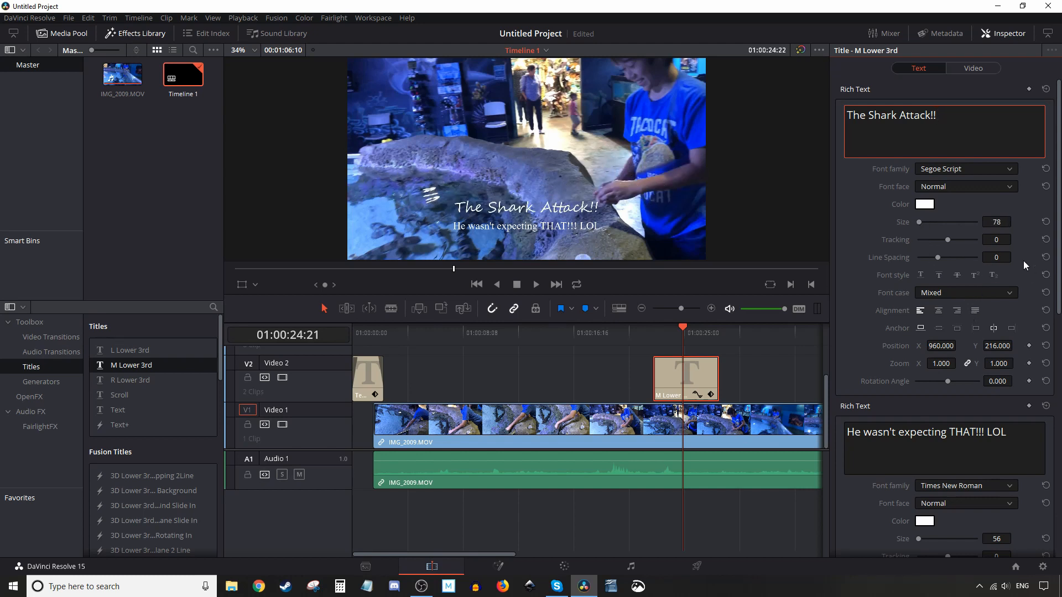
{"action": "left_click", "coordinate": [964, 186]}
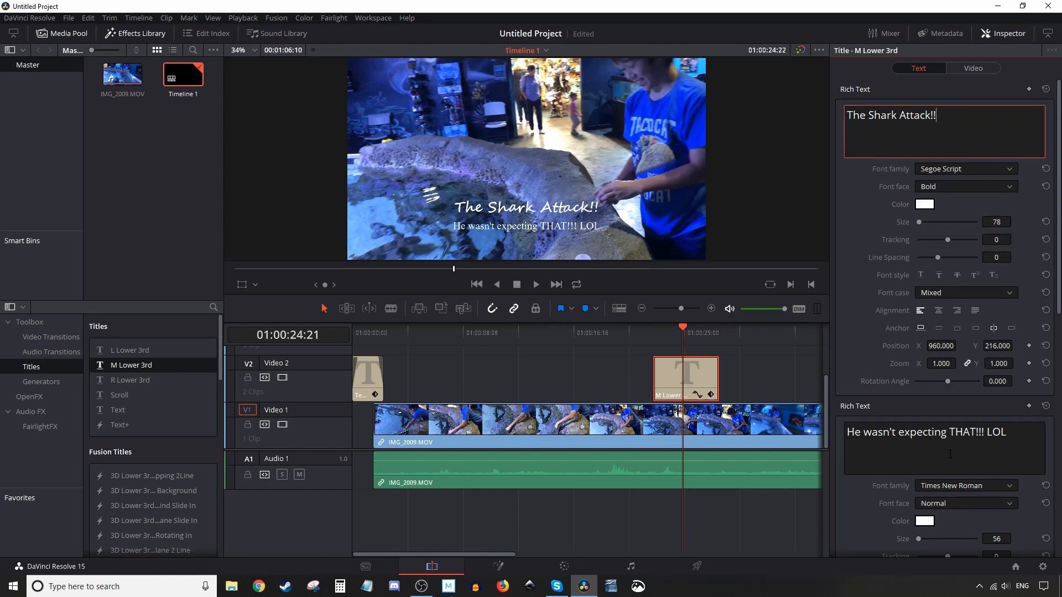
Set the second caption line to Segoe Script Bold as well.
{"action": "left_click", "coordinate": [961, 169]}
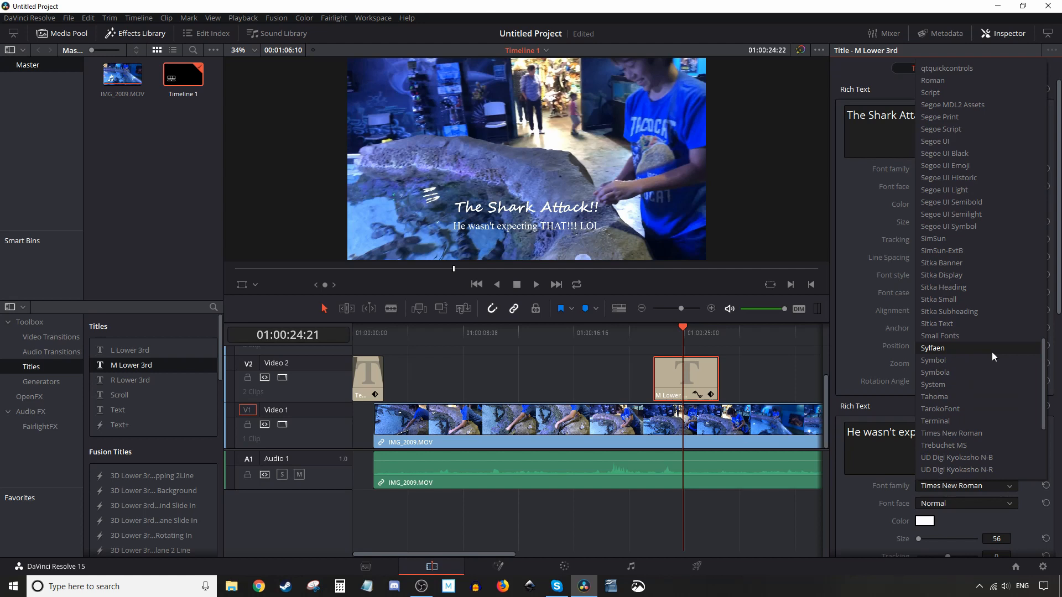
{"action": "mouse_move", "coordinate": [940, 128]}
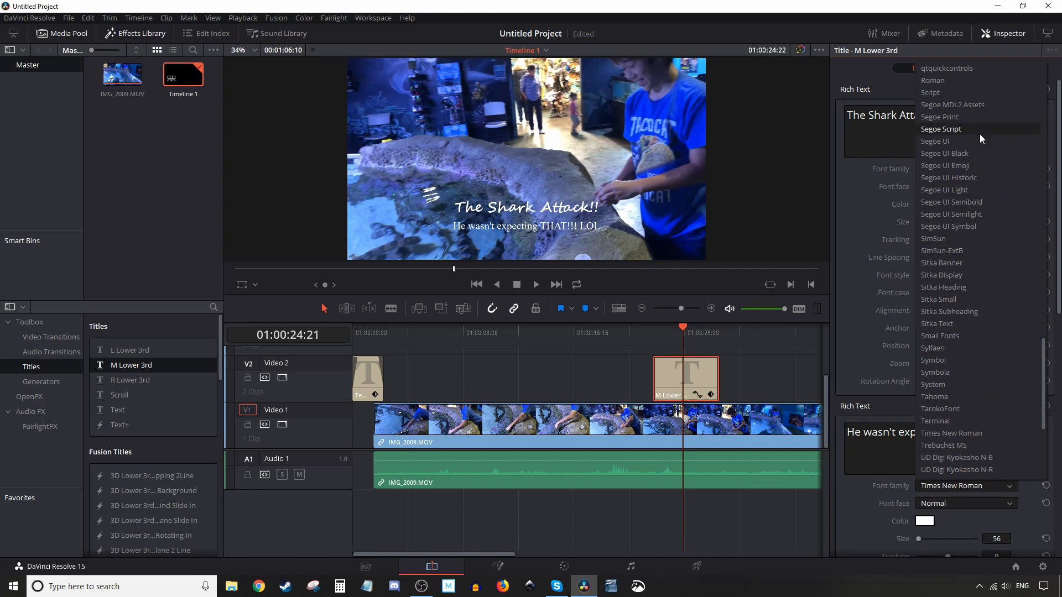
{"action": "left_click", "coordinate": [940, 128]}
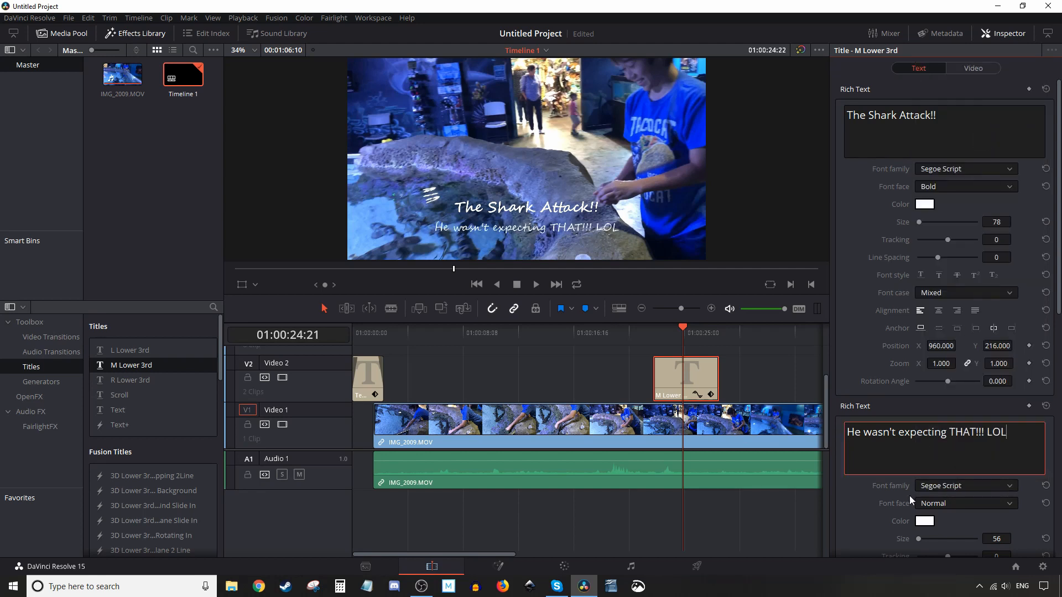
{"action": "mouse_move", "coordinate": [1014, 509]}
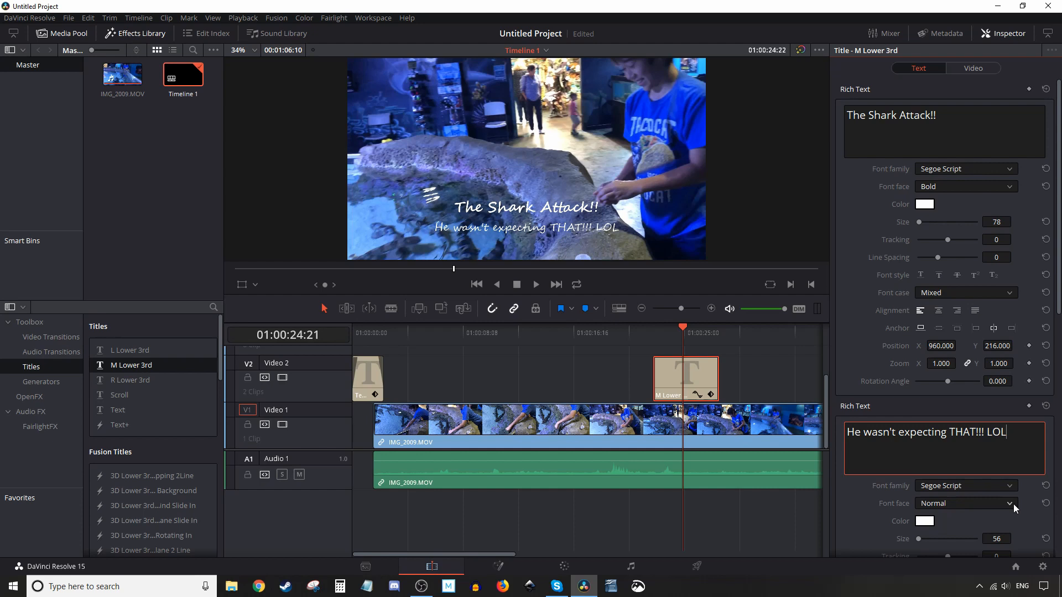
{"action": "left_click", "coordinate": [965, 503]}
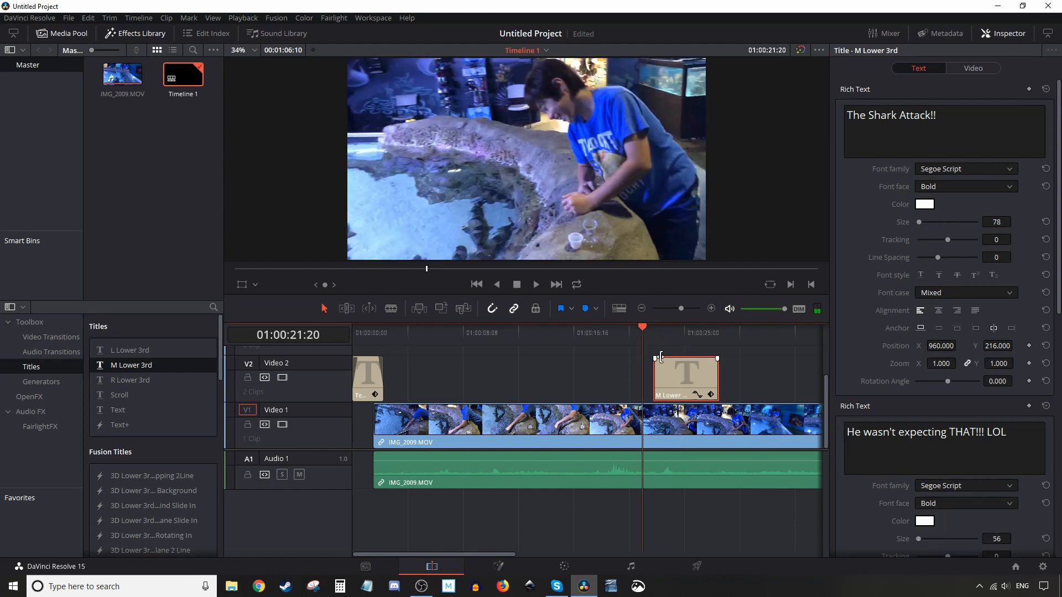
Play back and replay the shark caption section to review the lower third.
{"action": "left_click", "coordinate": [507, 420]}
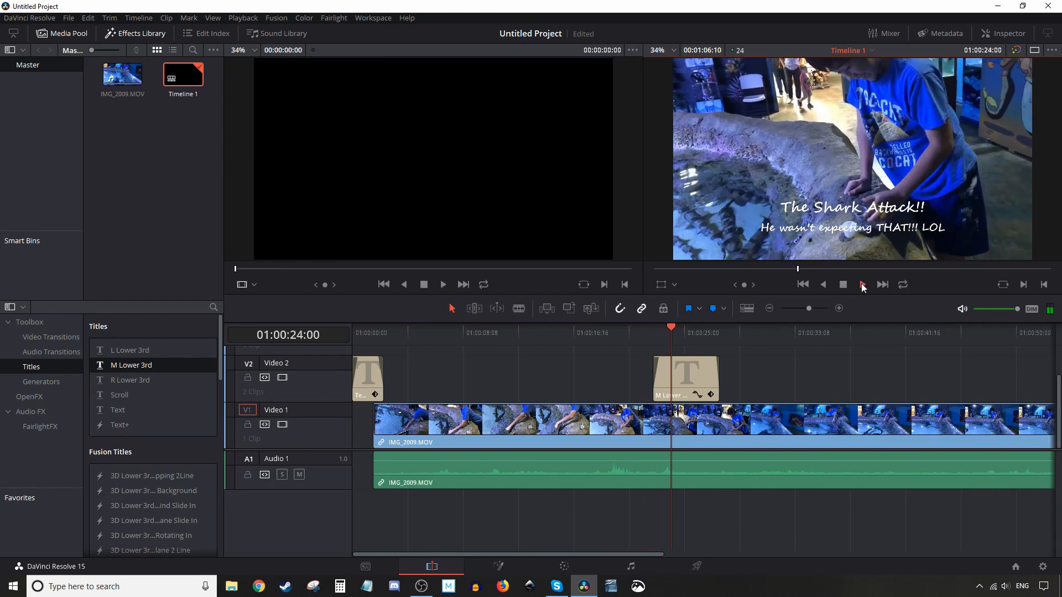
{"action": "left_click", "coordinate": [862, 284]}
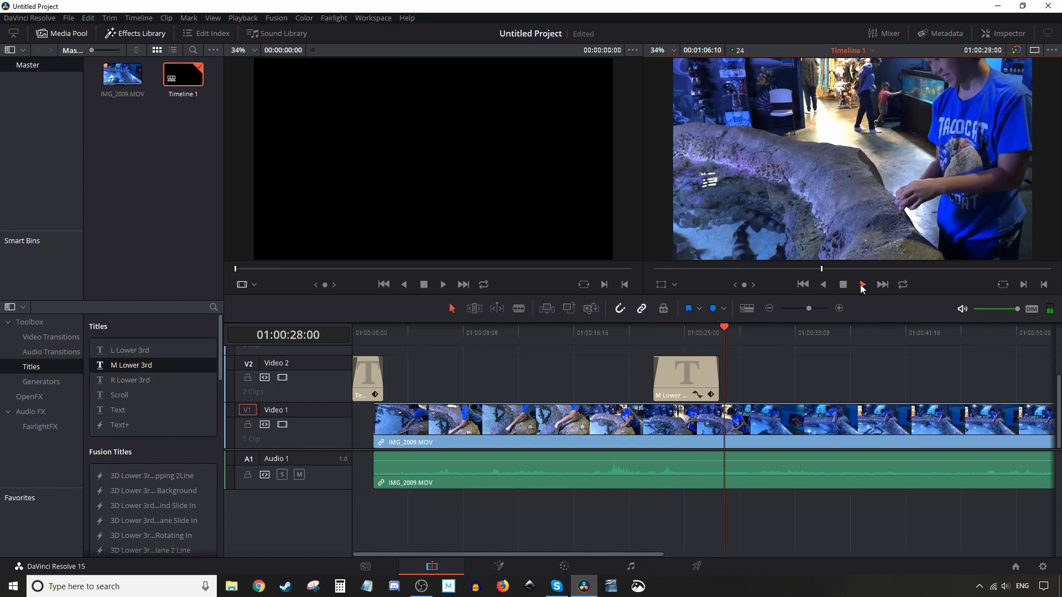
{"action": "left_click", "coordinate": [743, 331]}
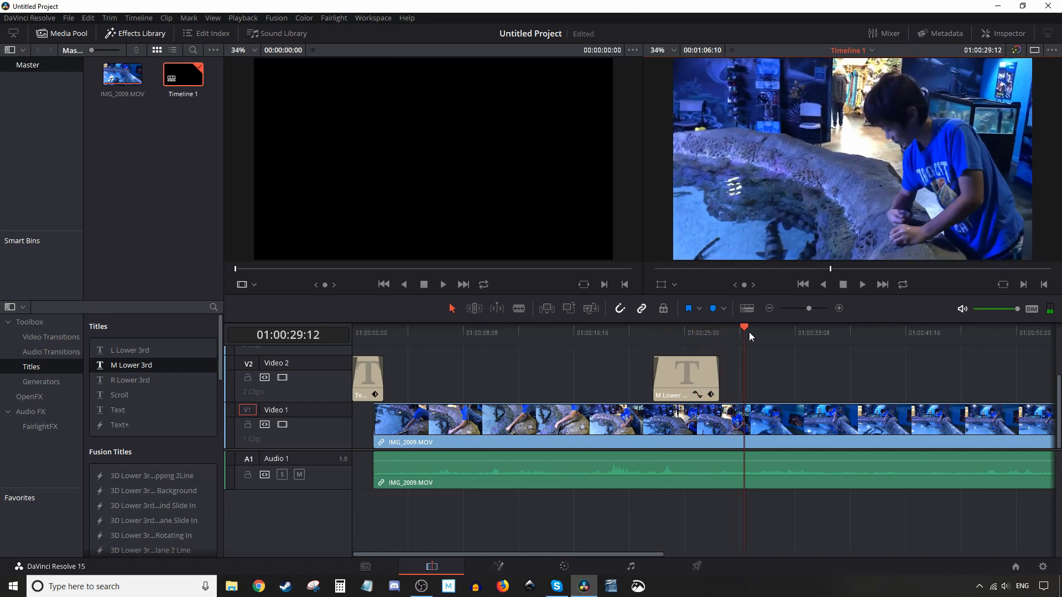
{"action": "left_click", "coordinate": [683, 331]}
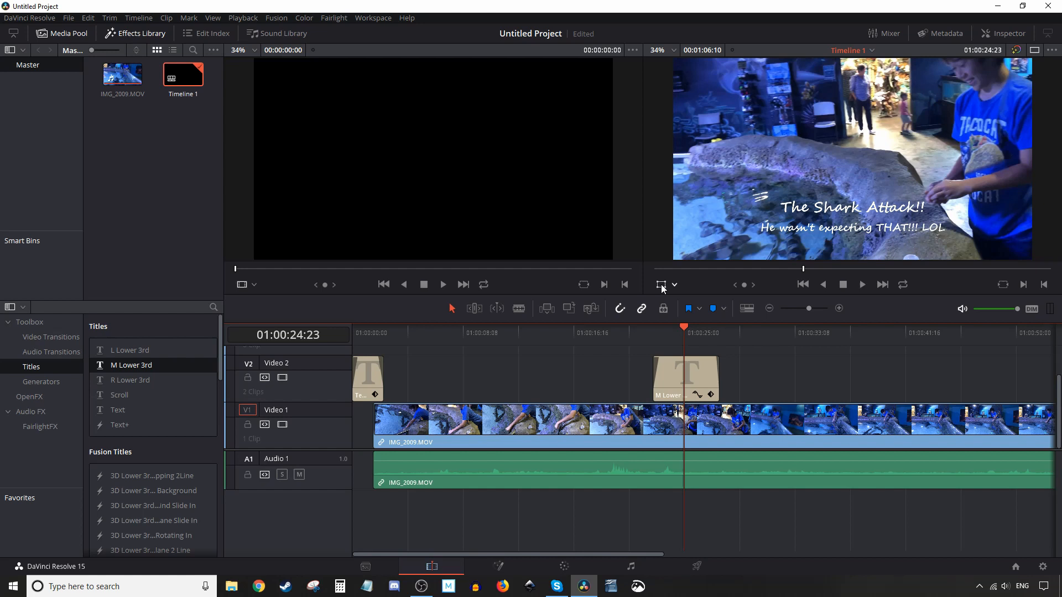
Trim the aquarium clip and its audio to end at the playhead around 1:00:32.
{"action": "left_click", "coordinate": [659, 284]}
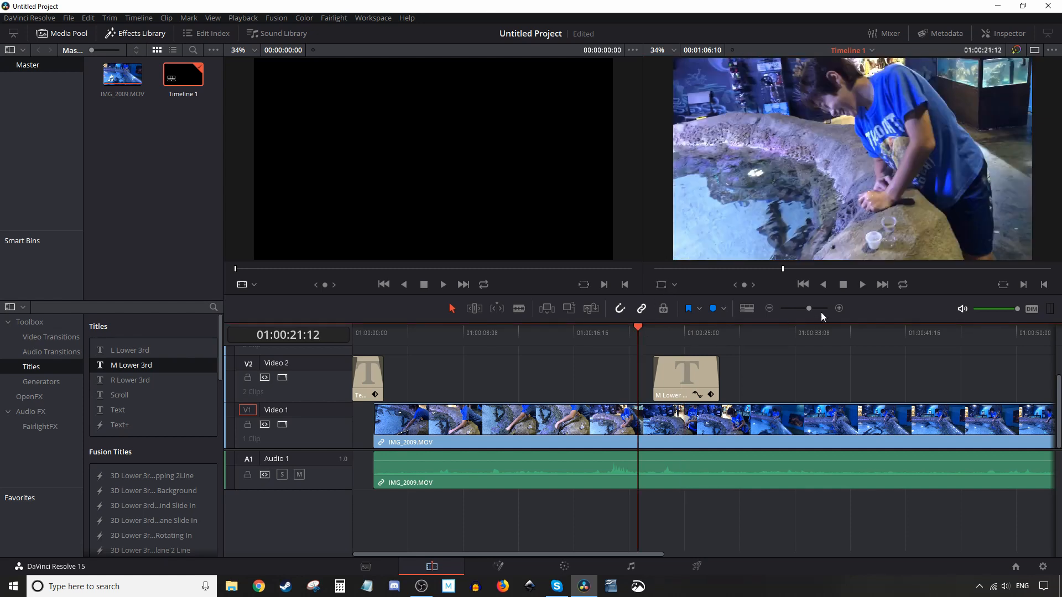
{"action": "left_click", "coordinate": [861, 284]}
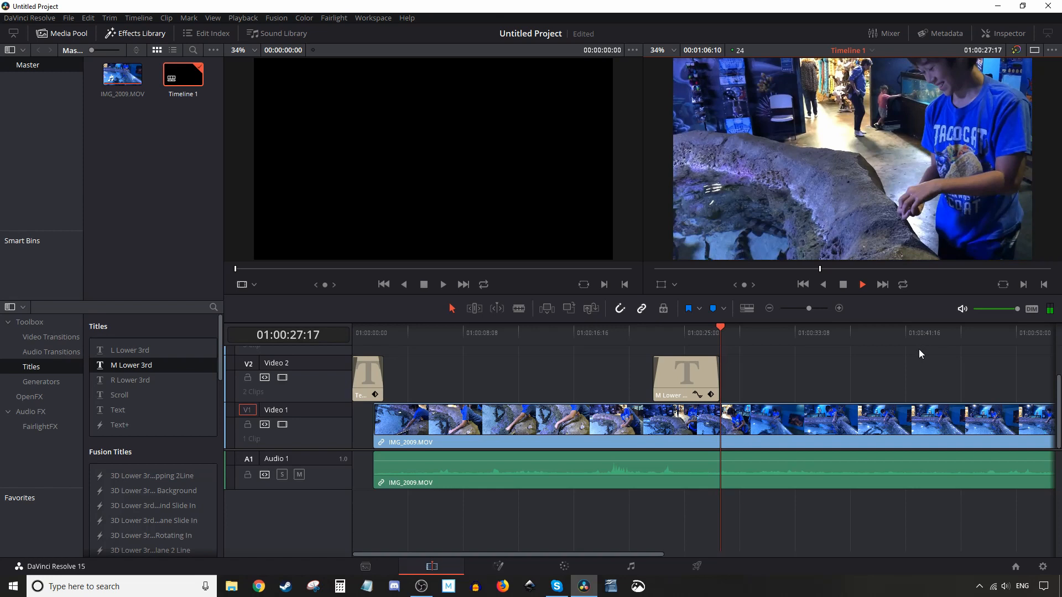
{"action": "left_click", "coordinate": [842, 285]}
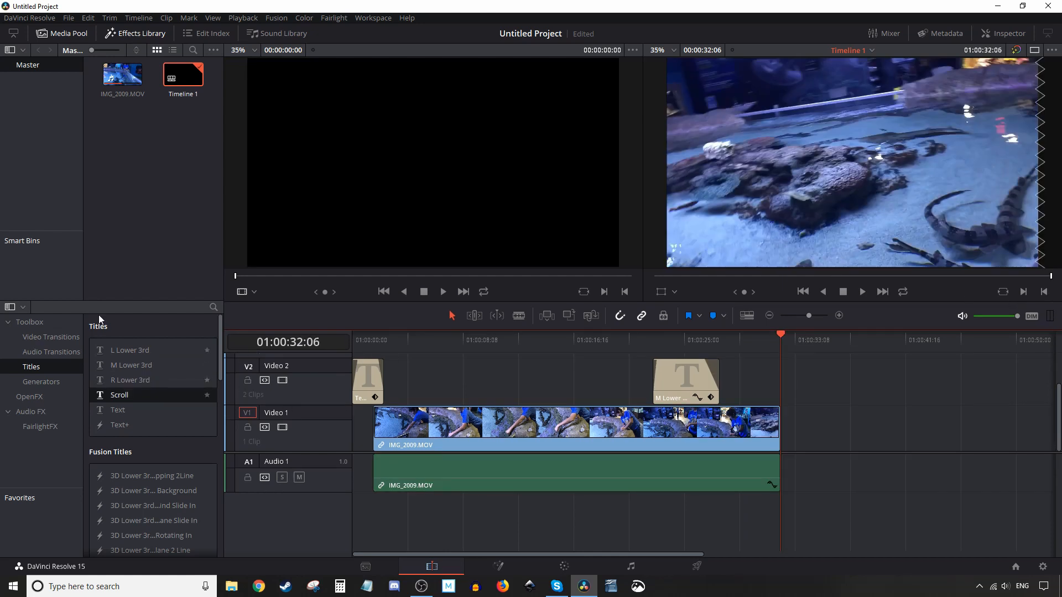
{"action": "mouse_move", "coordinate": [118, 395]}
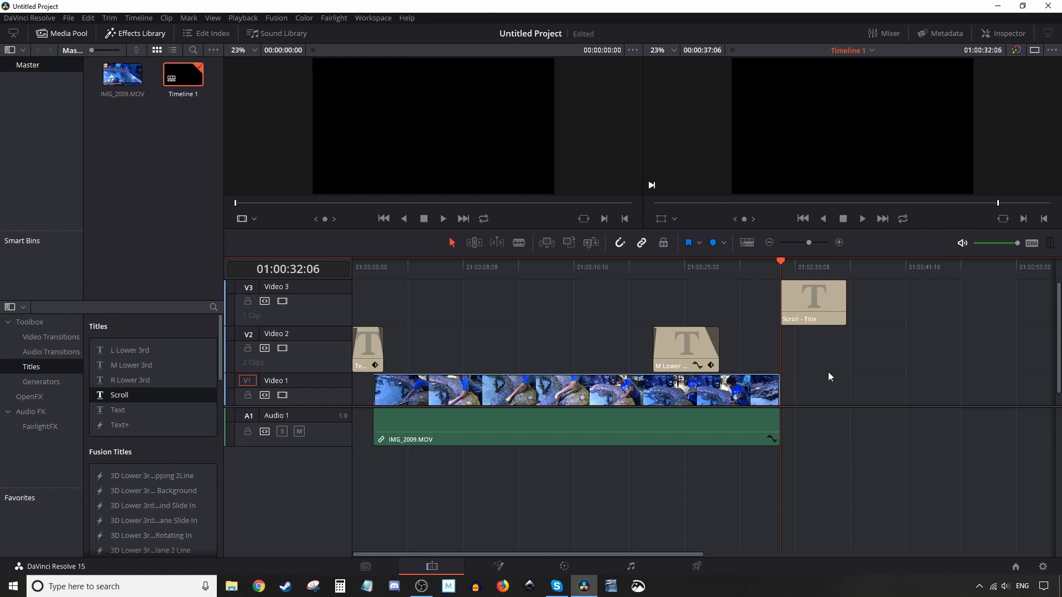
{"action": "mouse_move", "coordinate": [790, 272]}
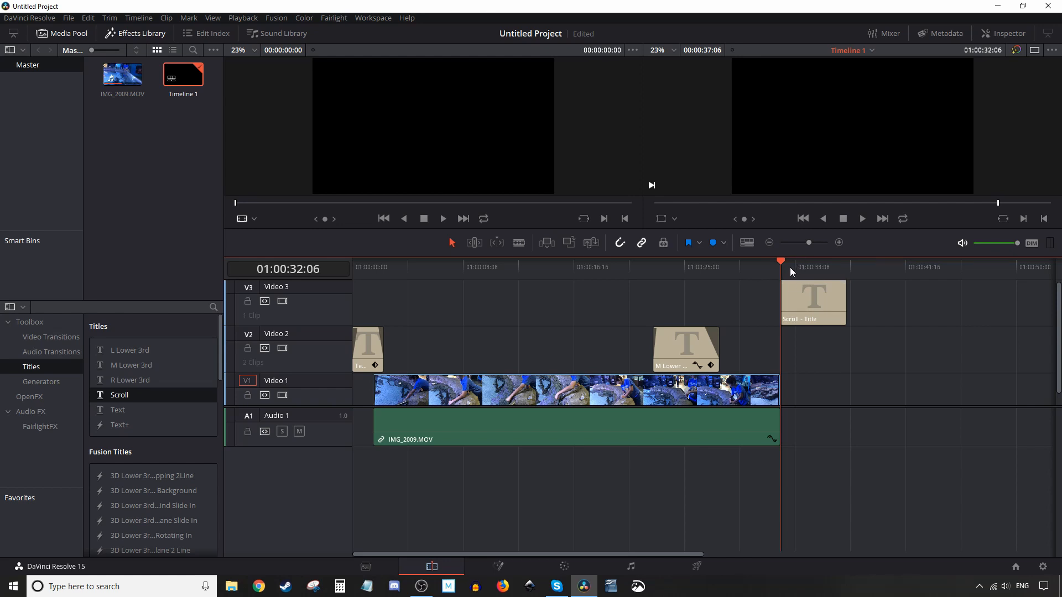
Place a Scroll title on new track Video 3 right after the aquarium clip ends.
{"action": "left_click", "coordinate": [818, 264]}
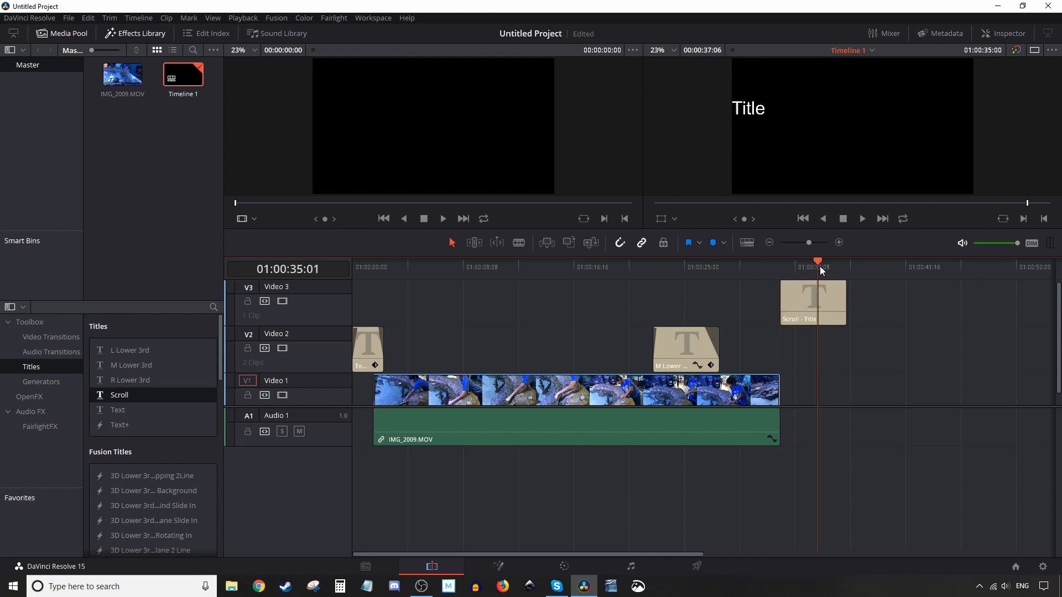
{"action": "left_click", "coordinate": [810, 262]}
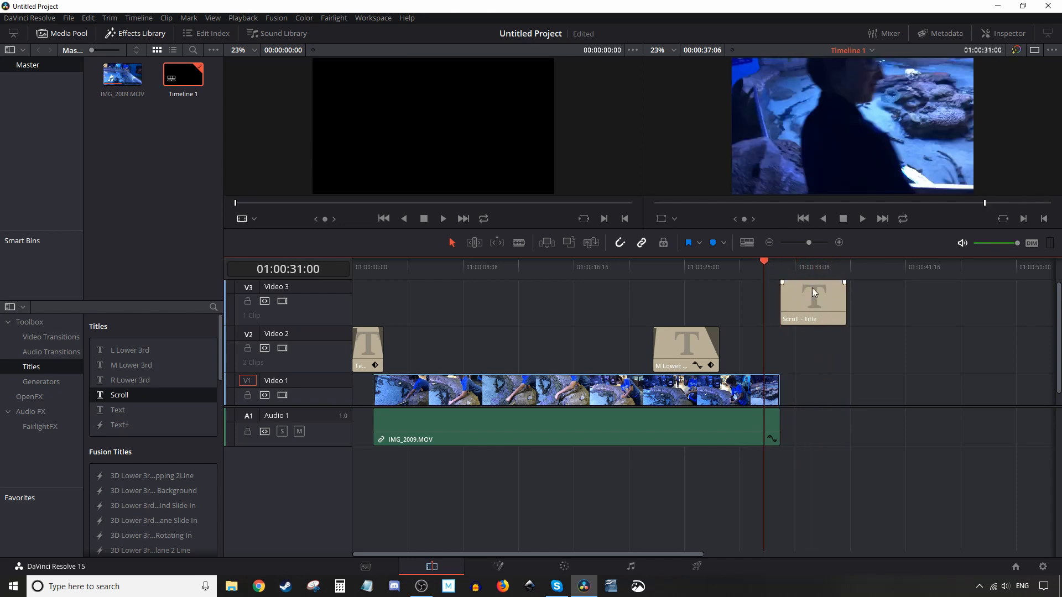
Make the Scroll title read 'The End.' in the Impact font and preview it.
{"action": "left_click", "coordinate": [810, 301]}
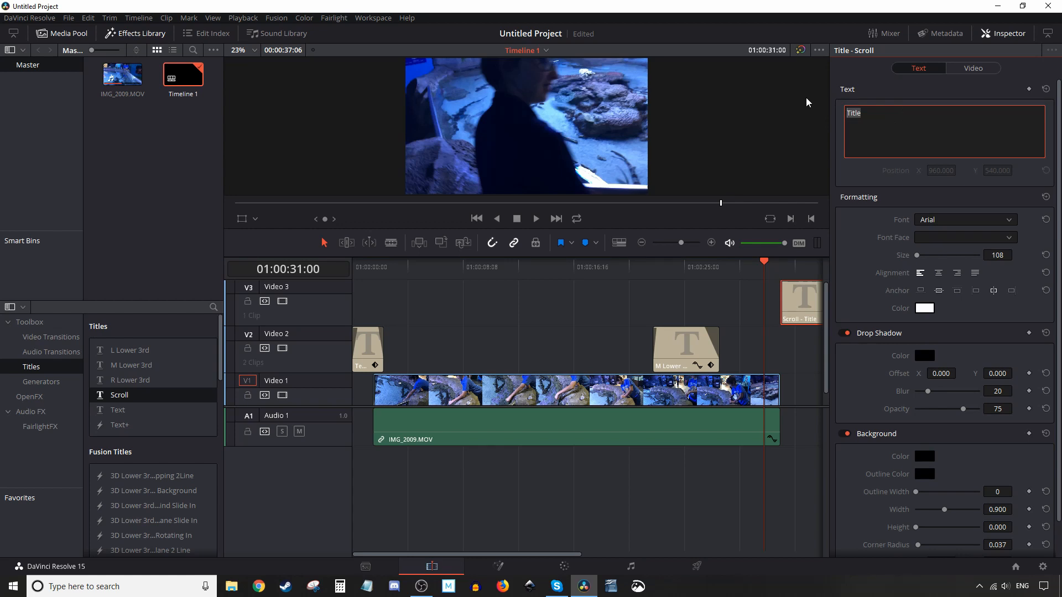
{"action": "type", "text": "The E"}
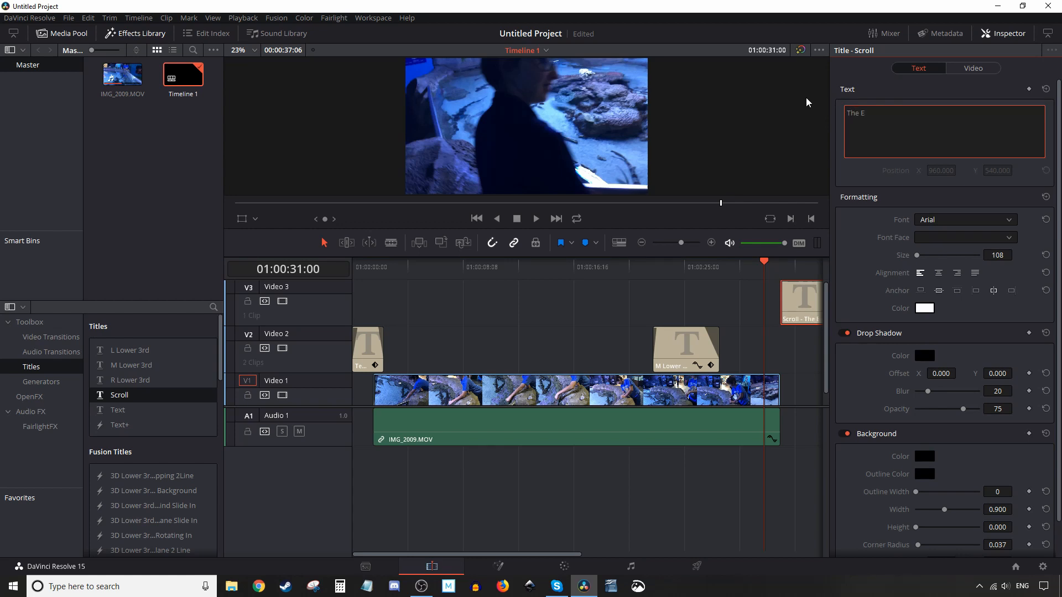
{"action": "type", "text": "nd."}
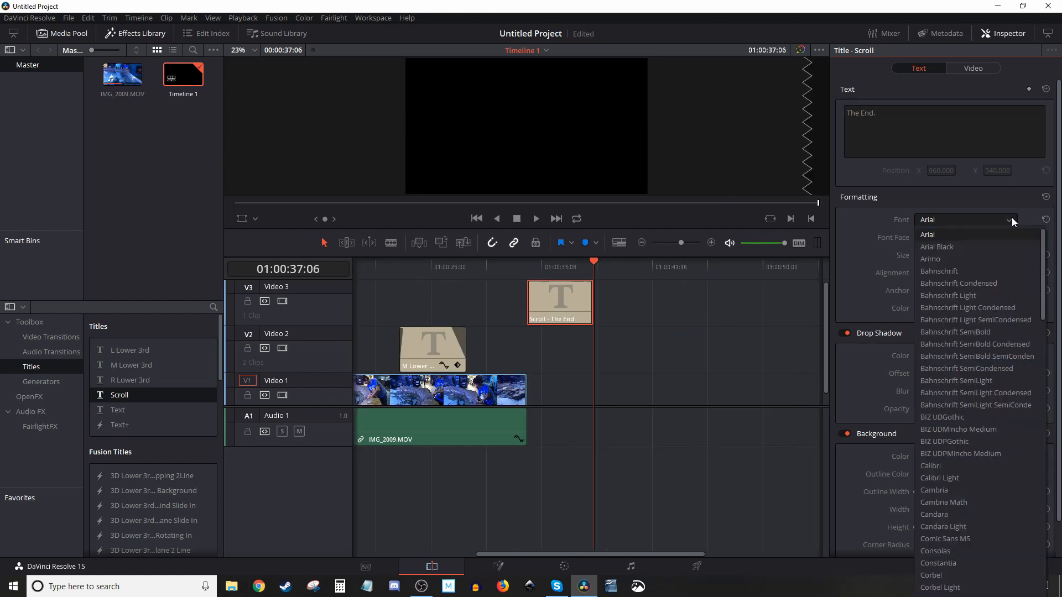
{"action": "scroll", "scroll_direction": "down", "scroll_amount": 3}
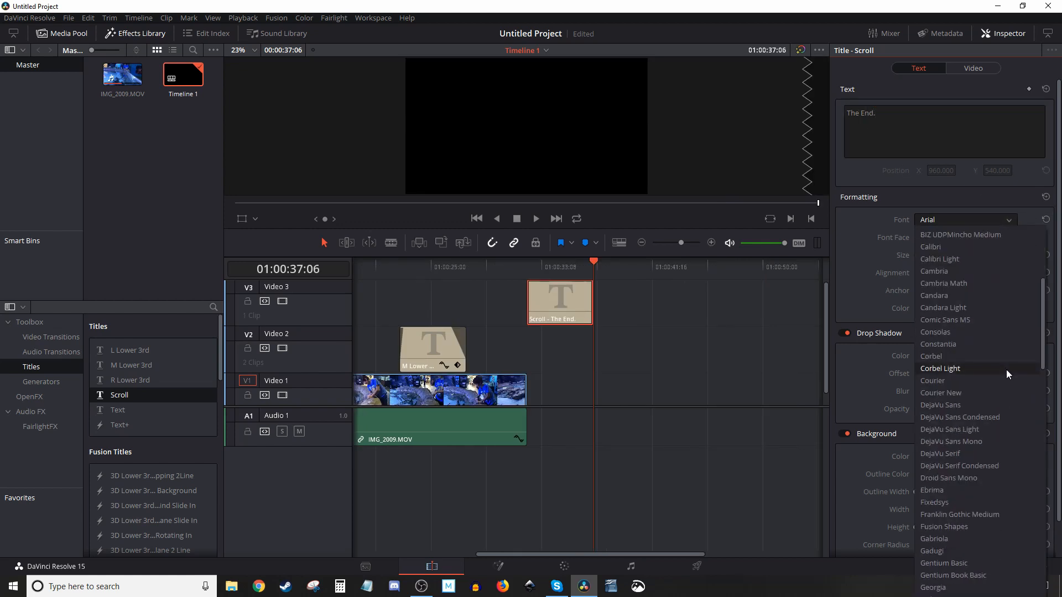
{"action": "scroll", "scroll_direction": "down", "scroll_amount": 3}
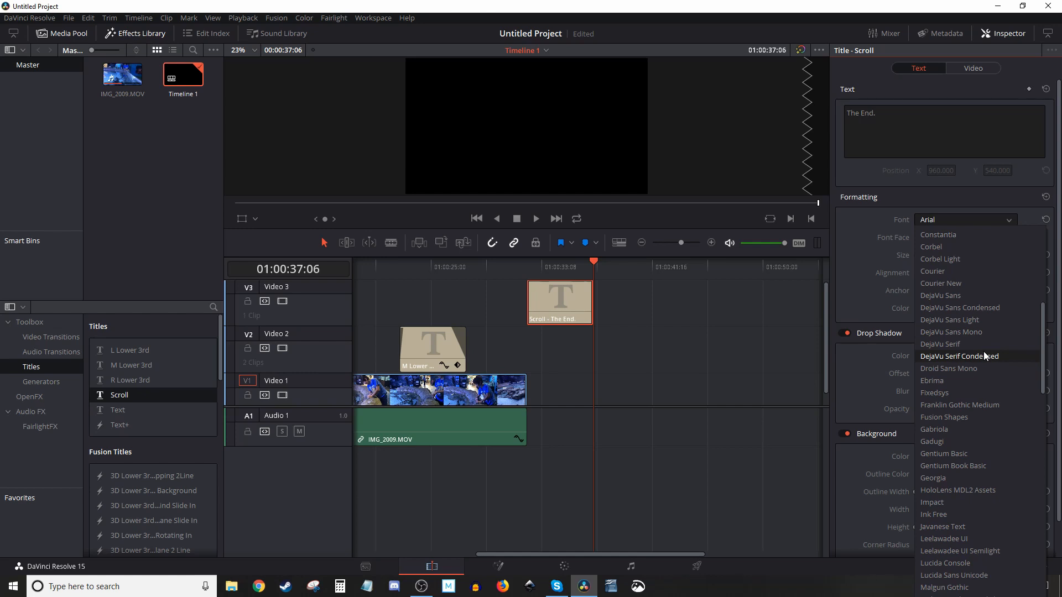
{"action": "left_click", "coordinate": [931, 502]}
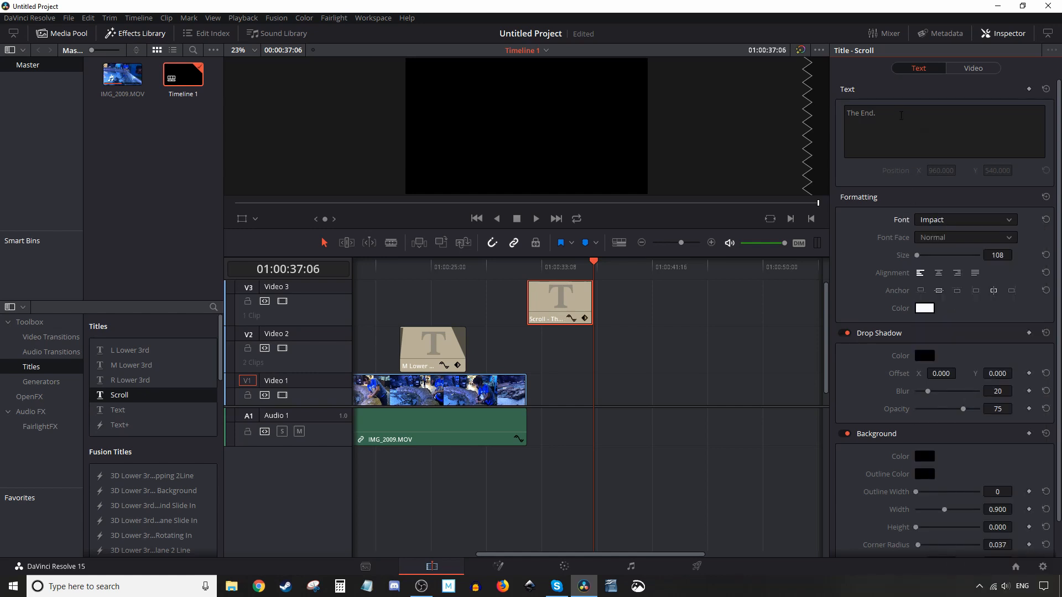
{"action": "left_click", "coordinate": [551, 265]}
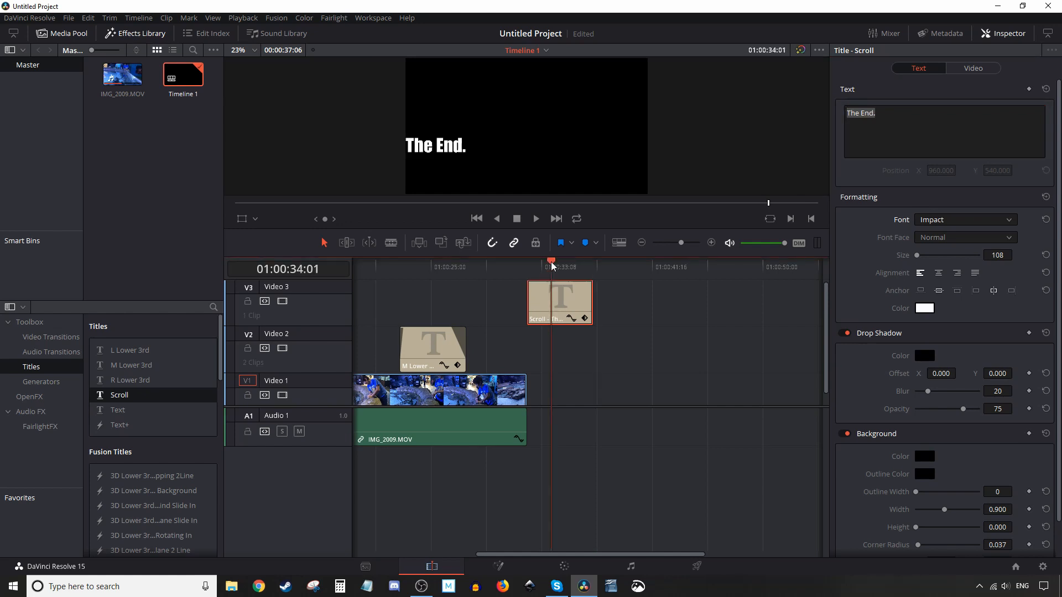
{"action": "mouse_move", "coordinate": [931, 267]}
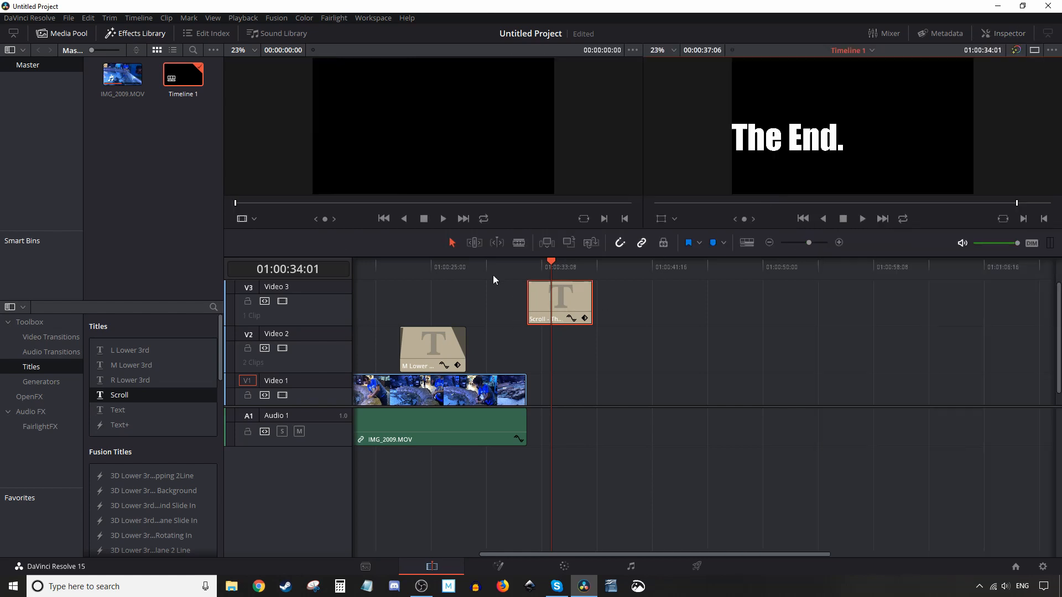
Drag the Scroll title's start earlier over the clip's end and play back the ending.
{"action": "left_click", "coordinate": [493, 277]}
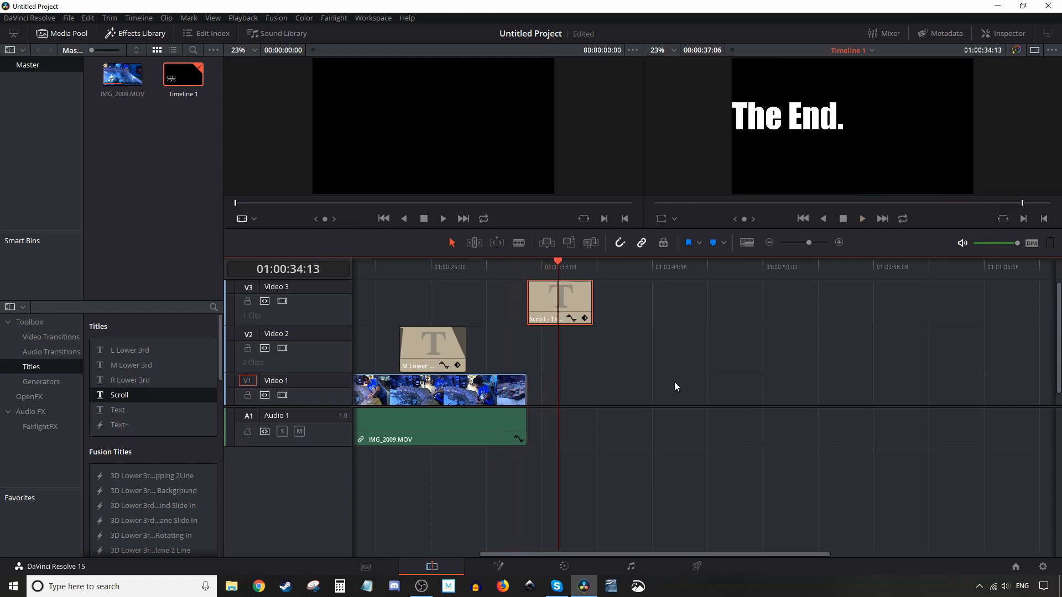
{"action": "left_click", "coordinate": [558, 303]}
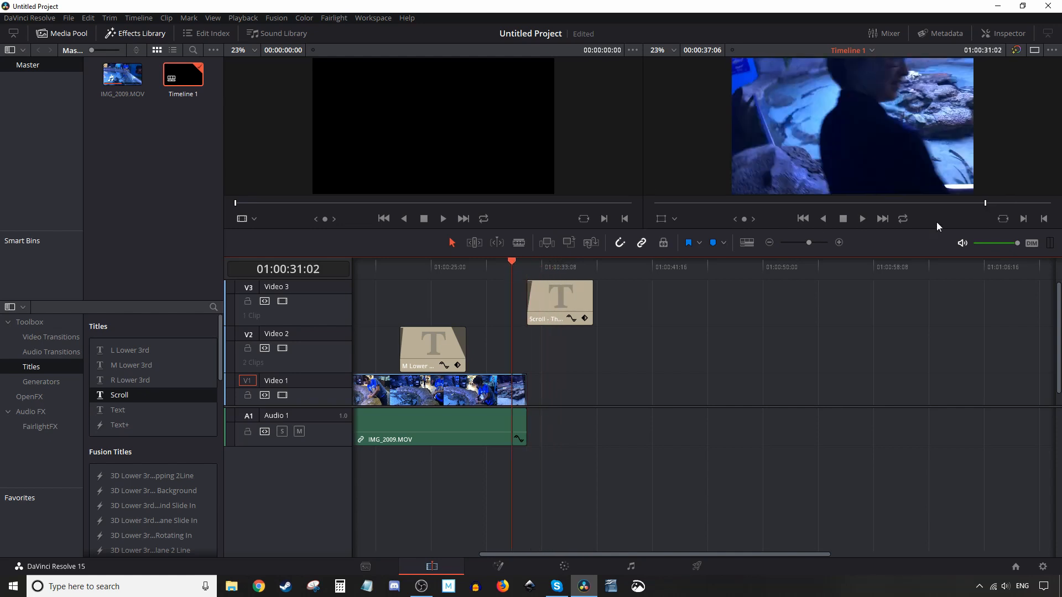
{"action": "left_click", "coordinate": [862, 218]}
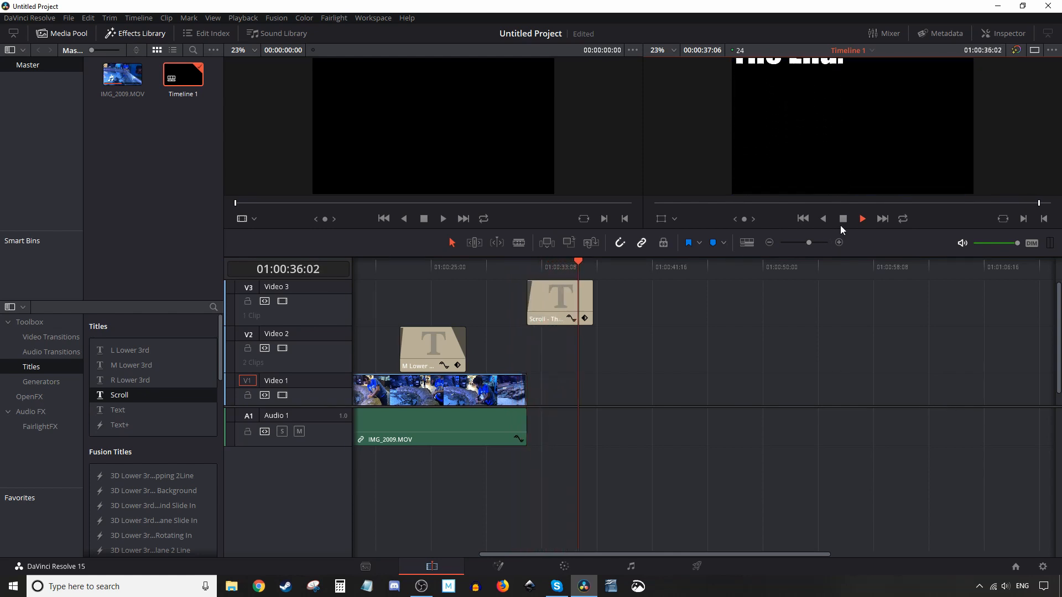
{"action": "left_click", "coordinate": [861, 218]}
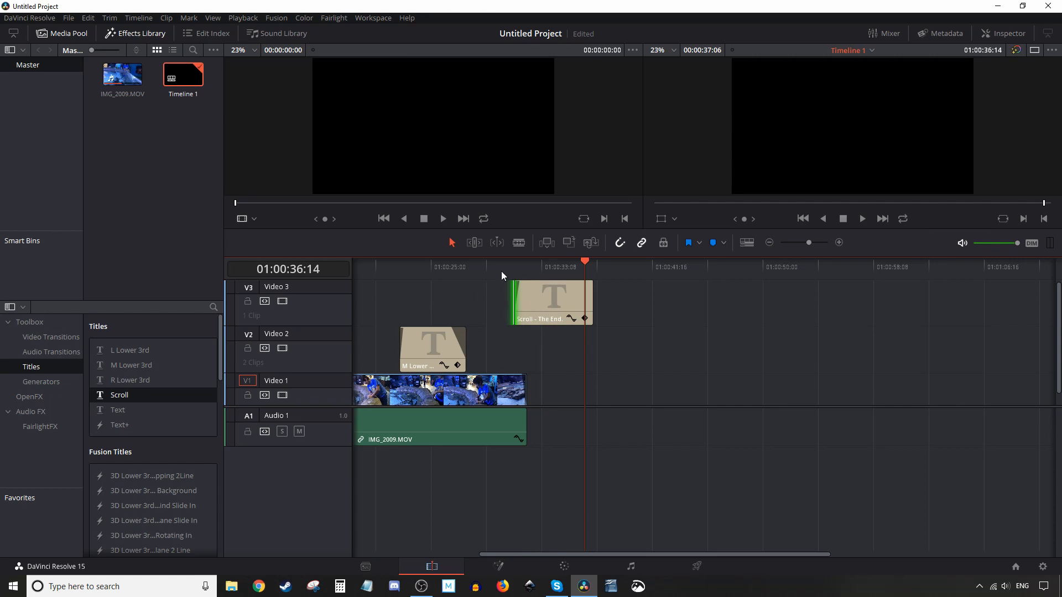
Stretch the title outward at both edges and play the ending to watch it scroll.
{"action": "left_click", "coordinate": [861, 218]}
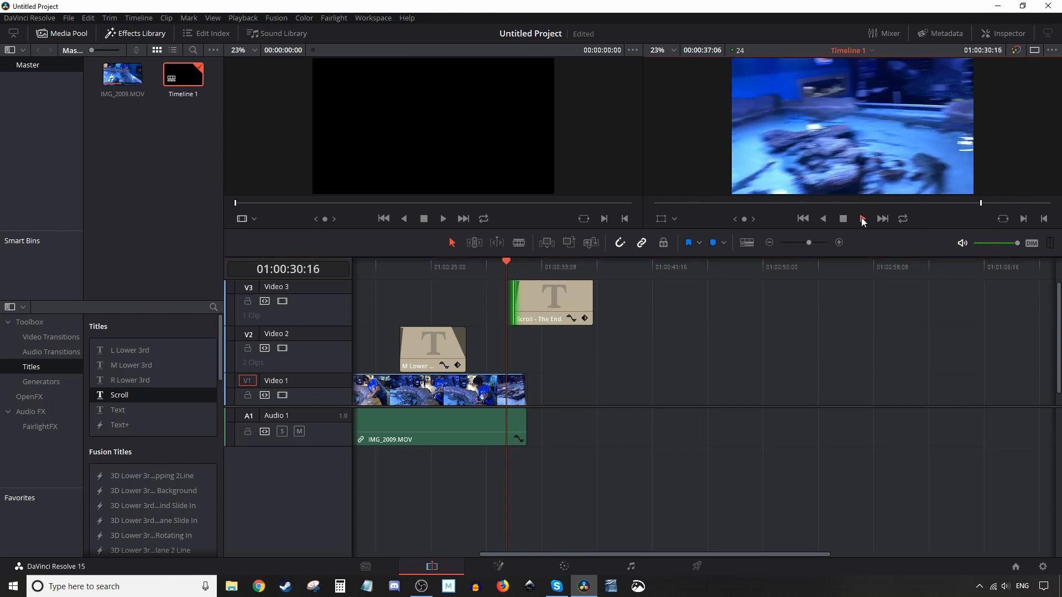
{"action": "left_click", "coordinate": [862, 218]}
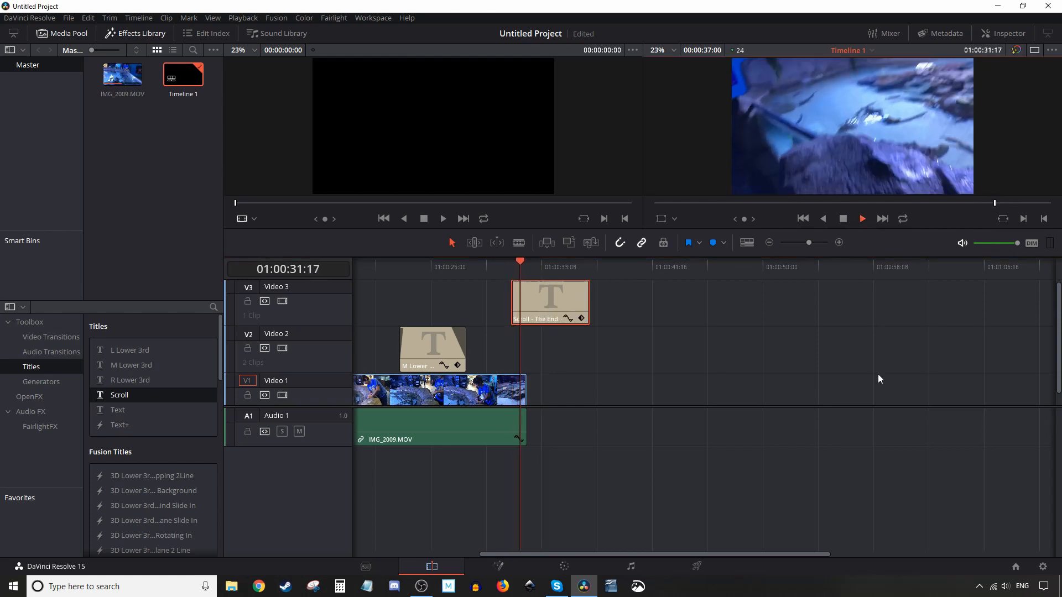
{"action": "left_click", "coordinate": [540, 261]}
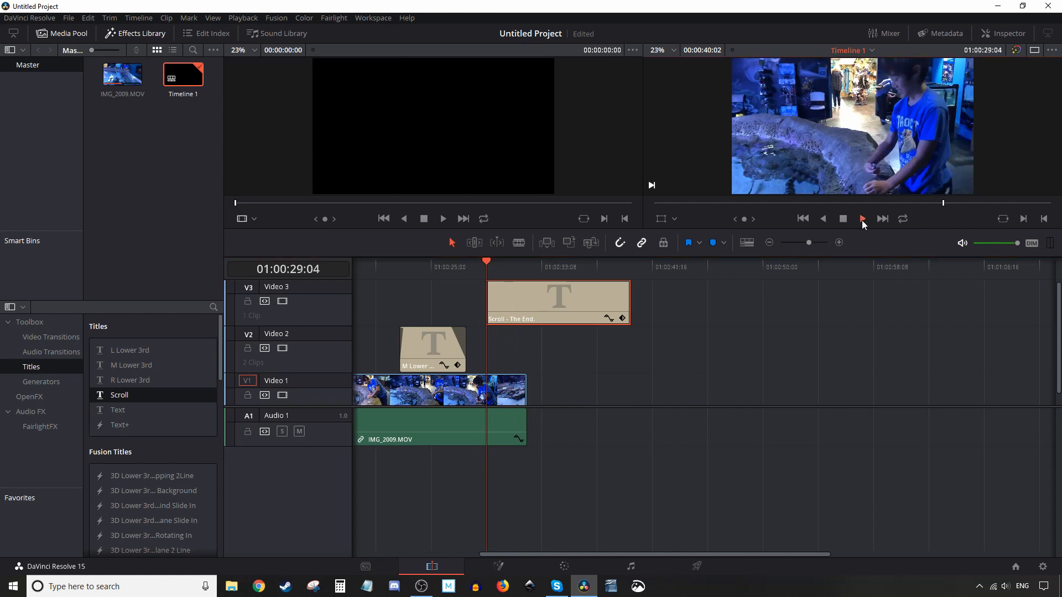
{"action": "left_click", "coordinate": [862, 217]}
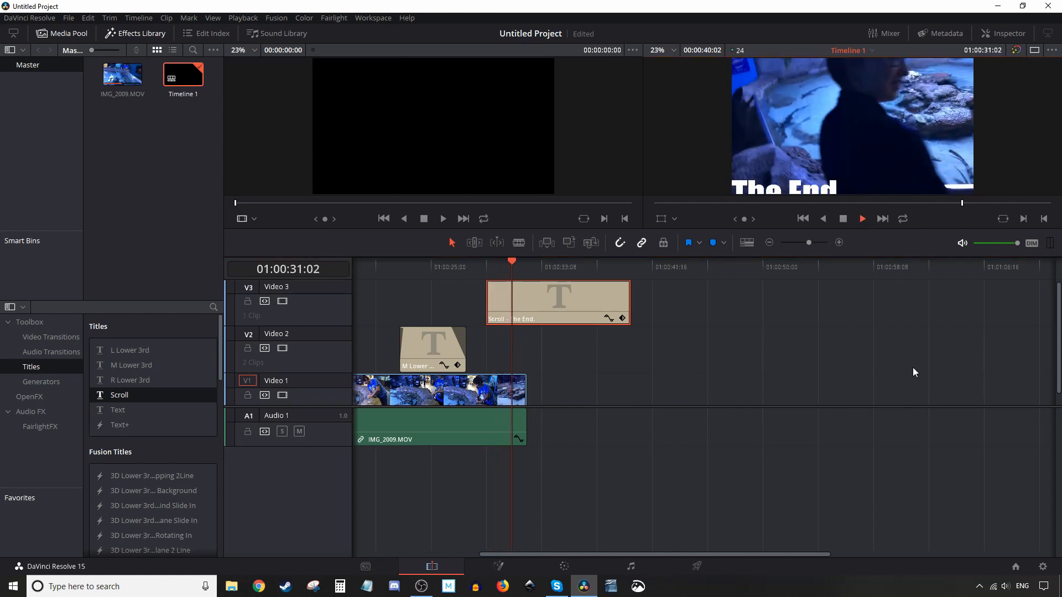